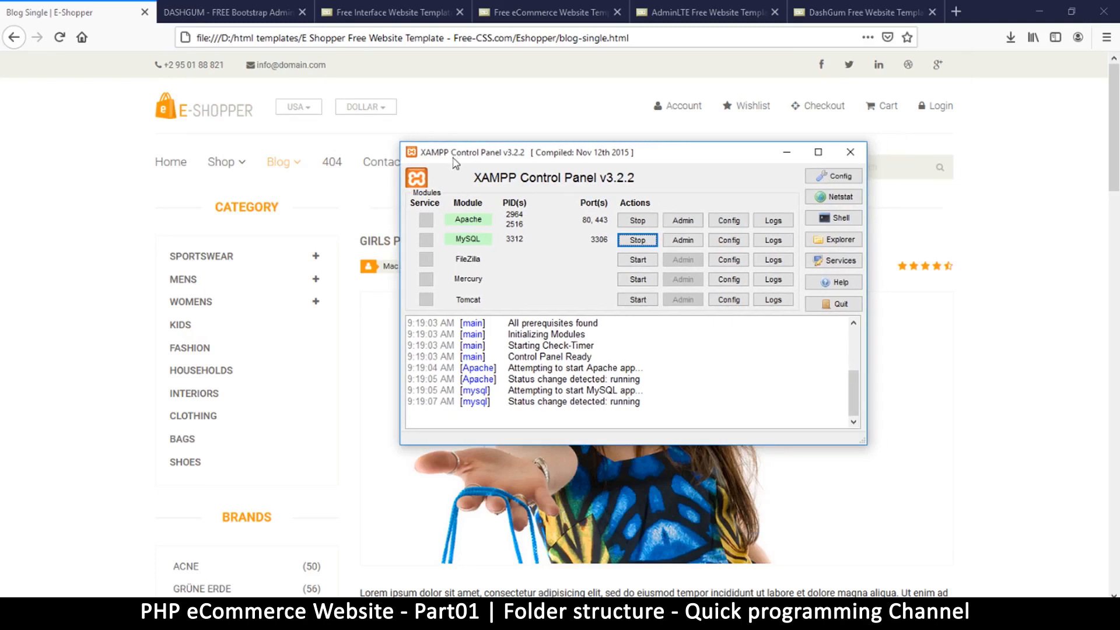
mouse_move(608, 160)
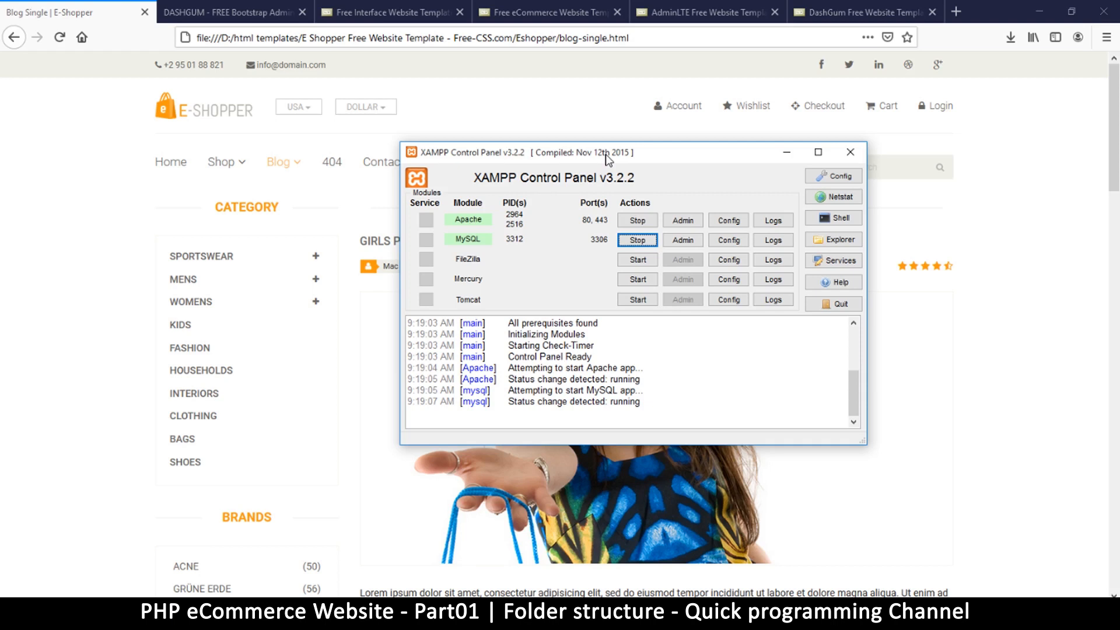
- Move the XAMPP Control Panel aside and minimize it to reveal the E-Shopper page
drag(607, 152, 586, 137)
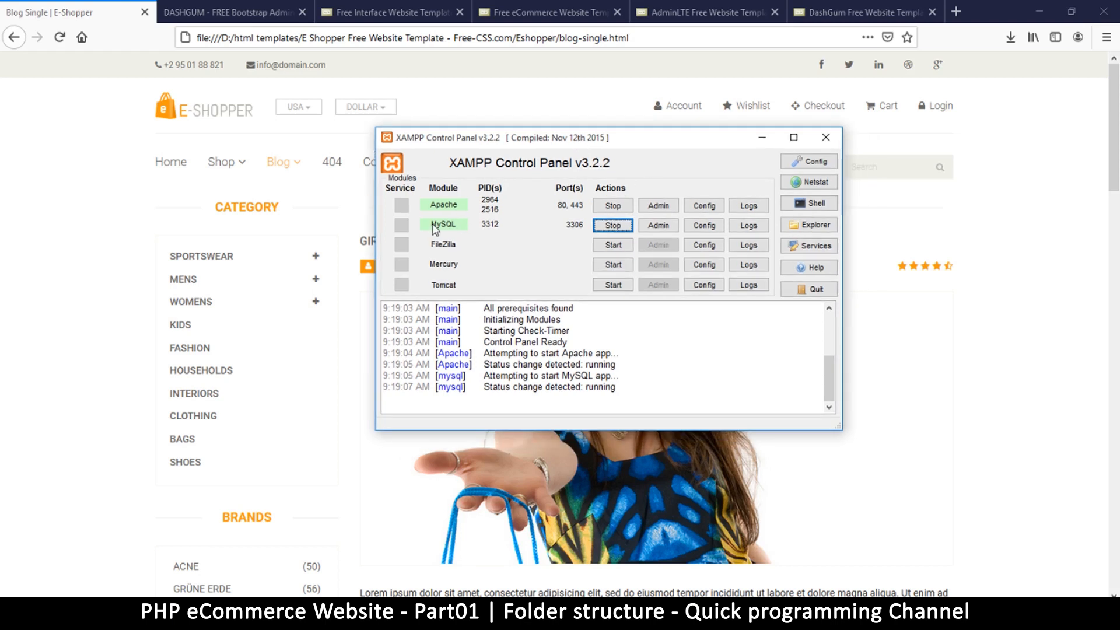
mouse_move(519, 208)
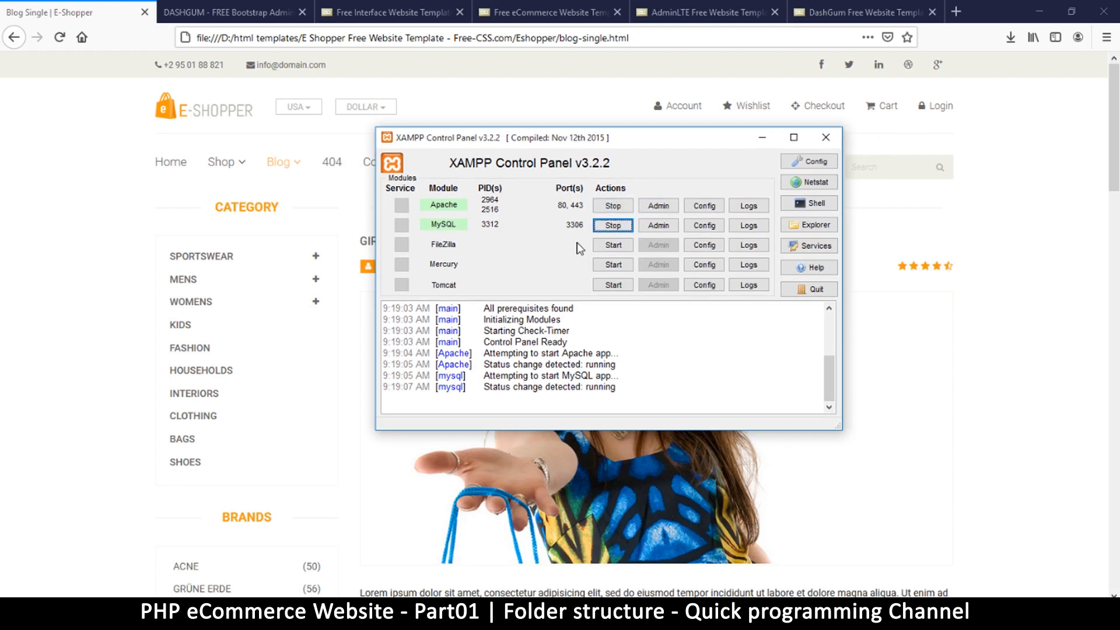
mouse_move(612, 226)
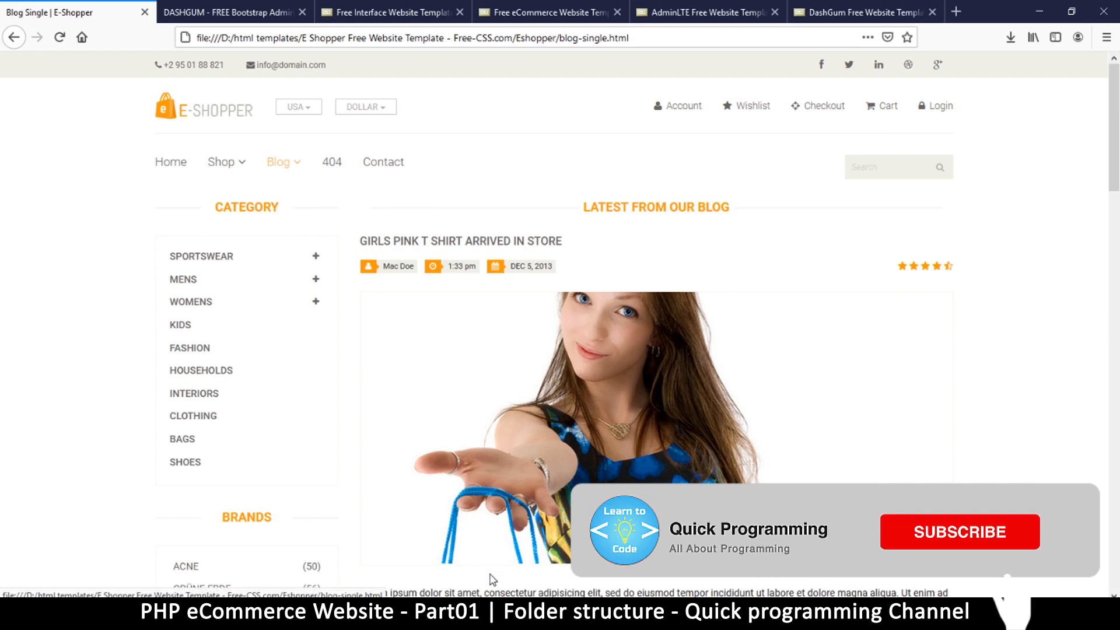
click(959, 531)
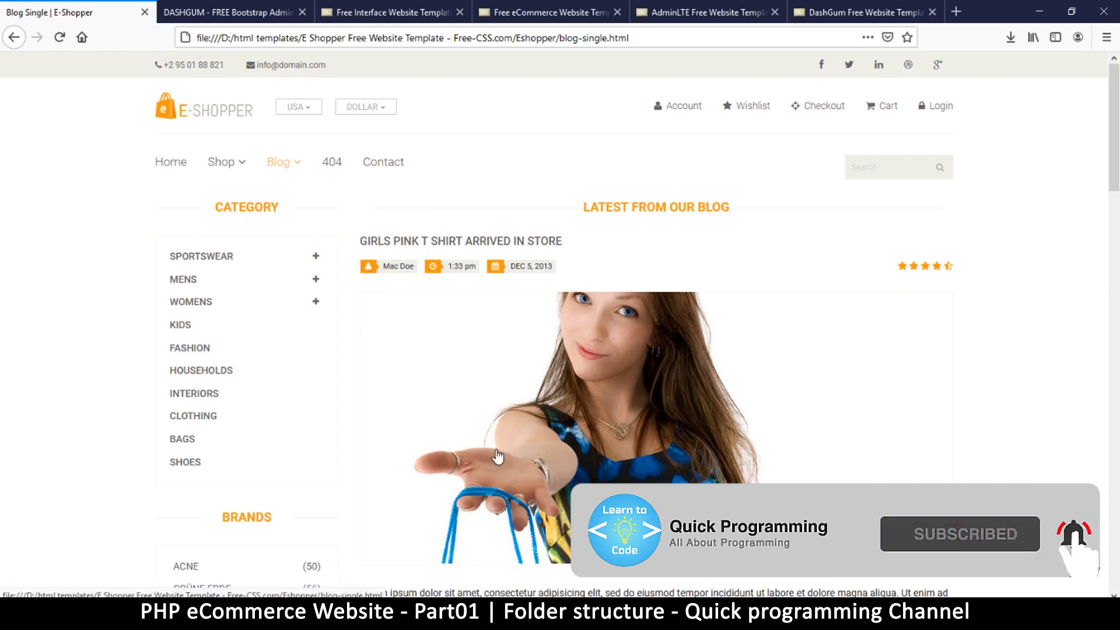
mouse_move(525, 514)
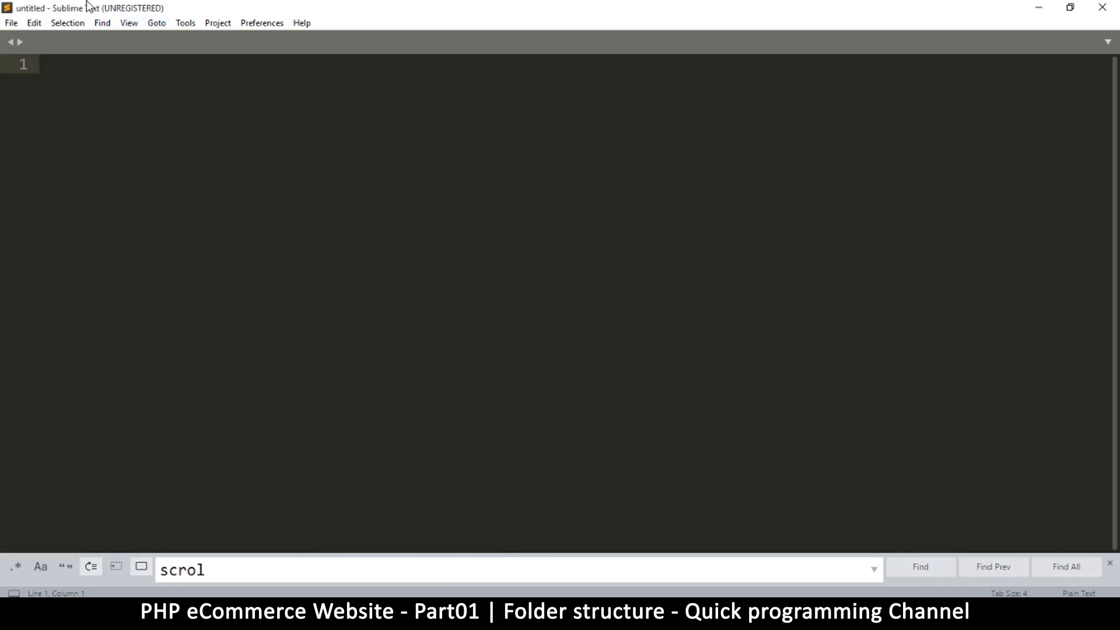
mouse_move(331, 202)
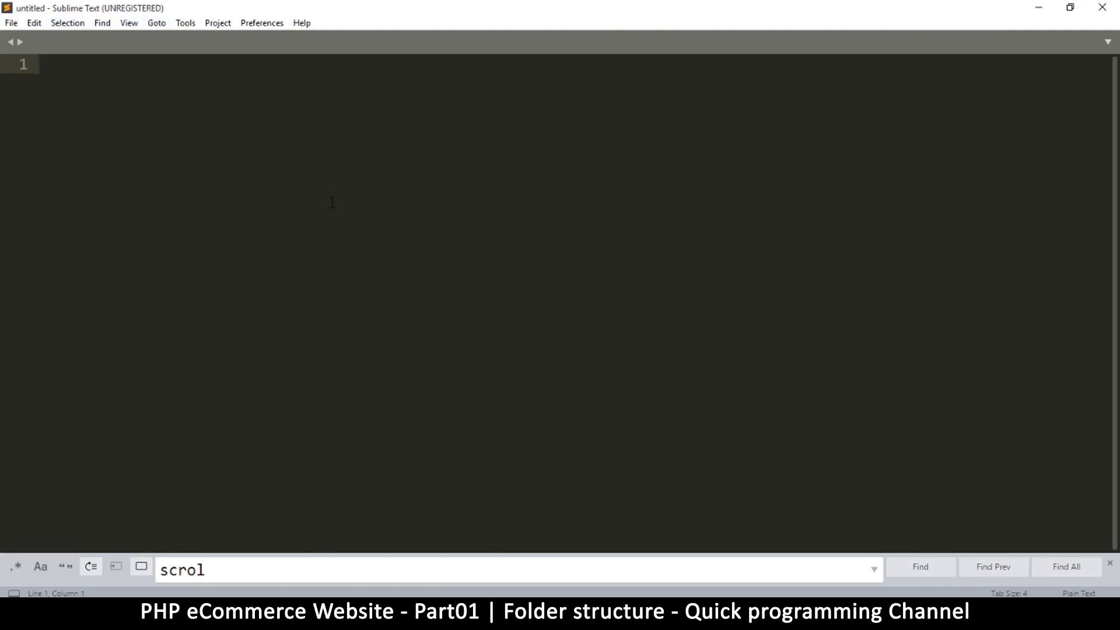
- Type a character into the new untitled Sublime Text file
text(e)
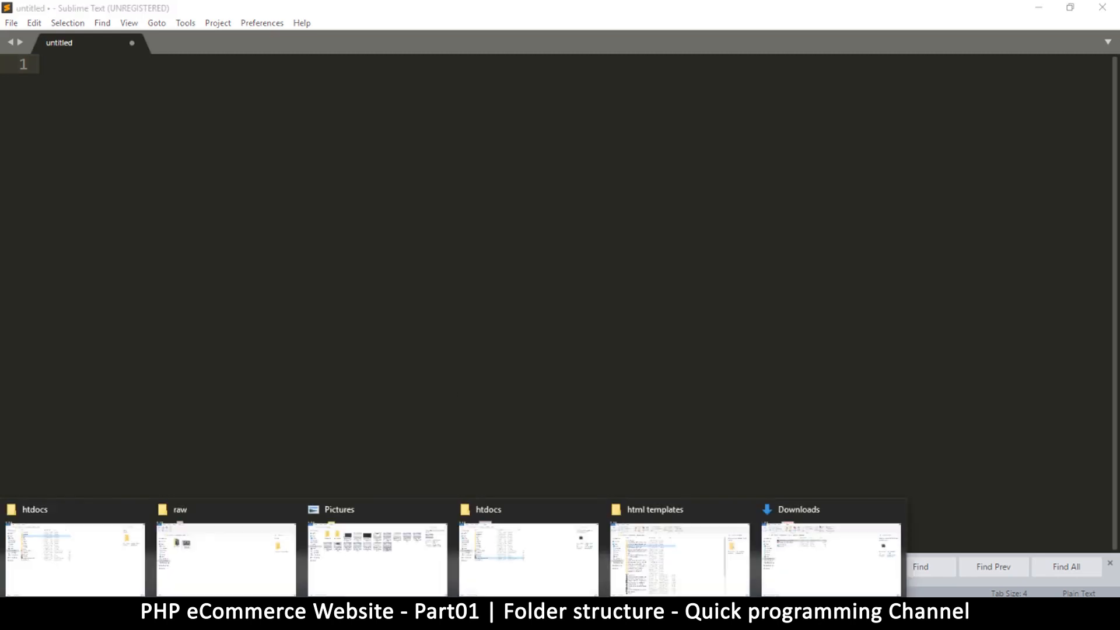
mouse_move(515, 545)
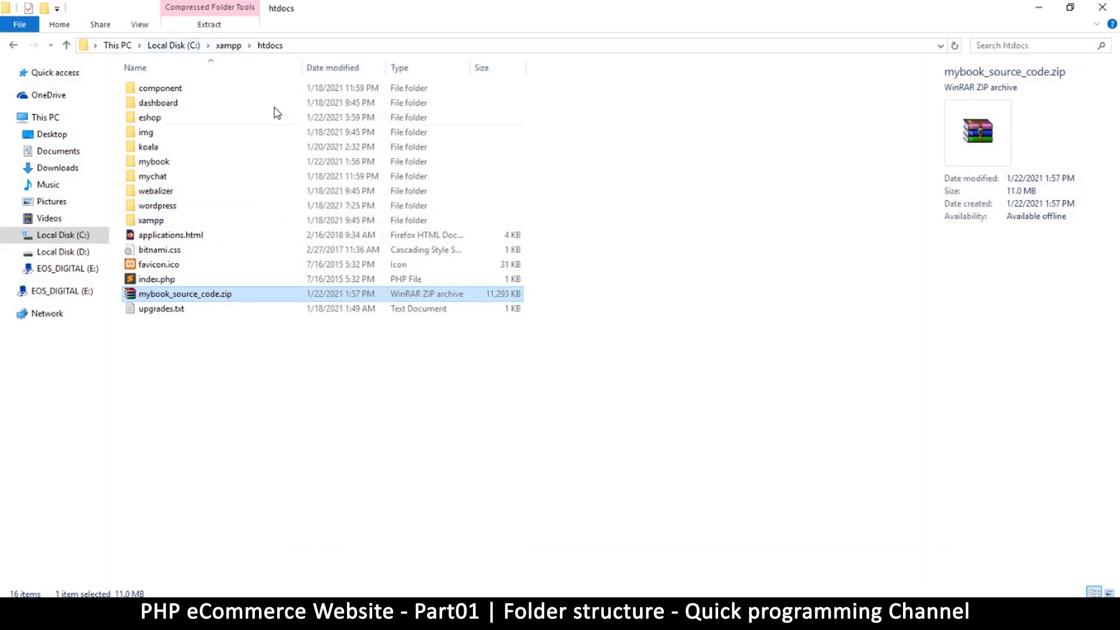
mouse_move(277, 63)
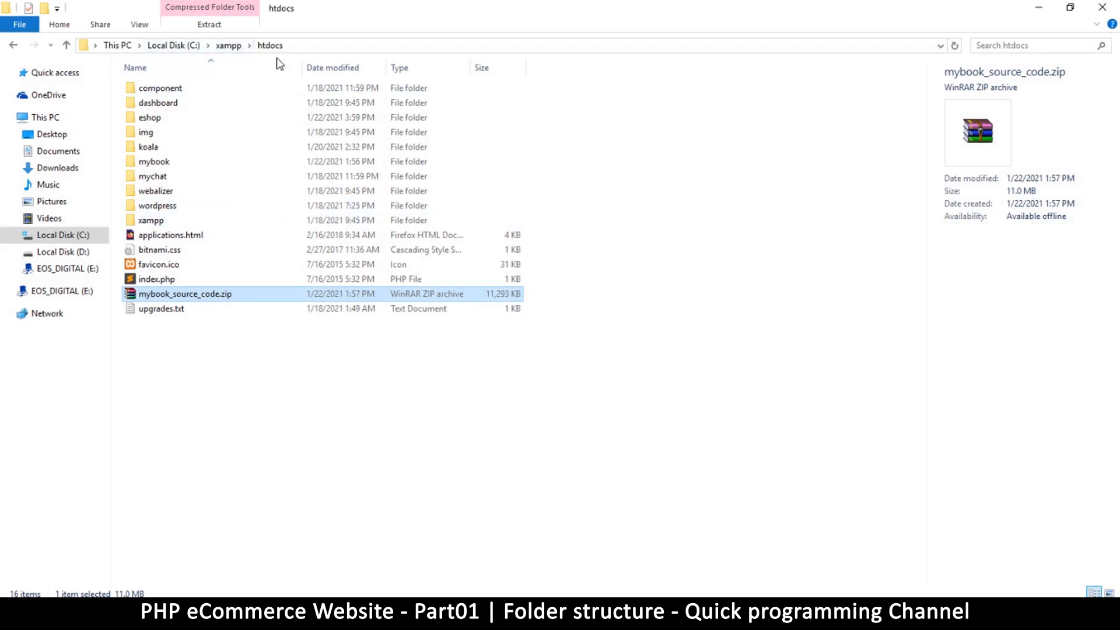
mouse_move(210, 373)
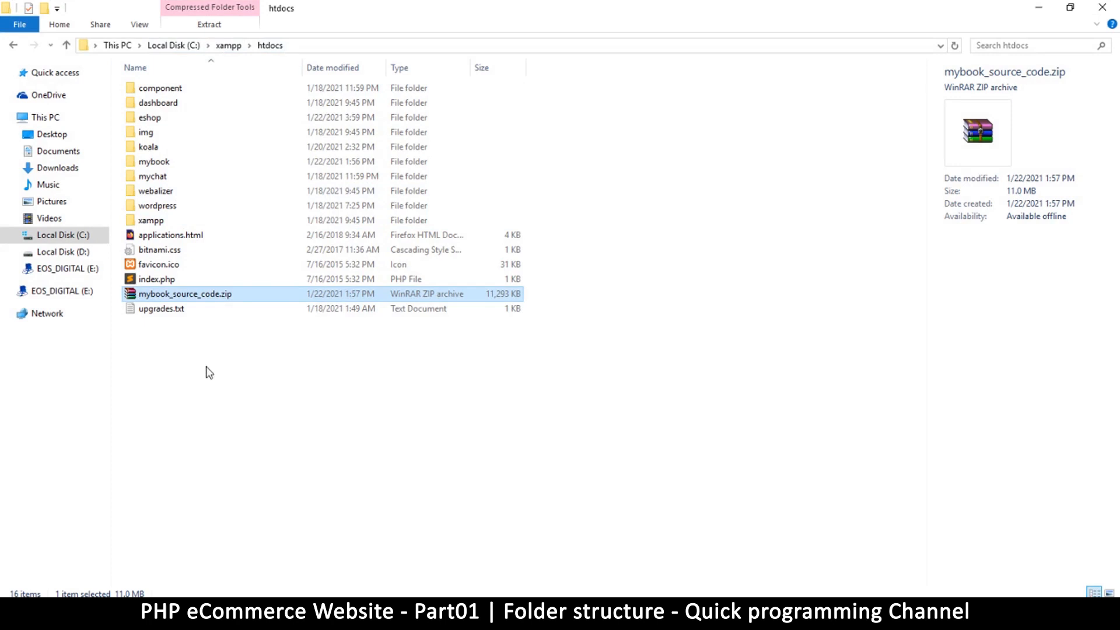
mouse_move(204, 357)
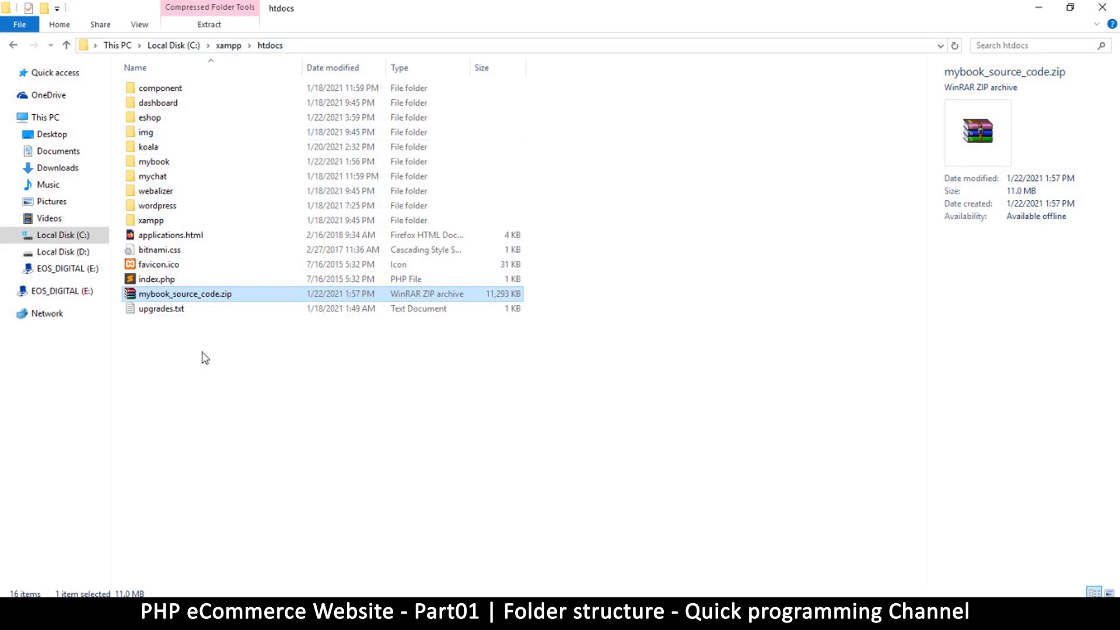
- Open the empty eshop folder in C:\xampp\htdocs
right_click(205, 352)
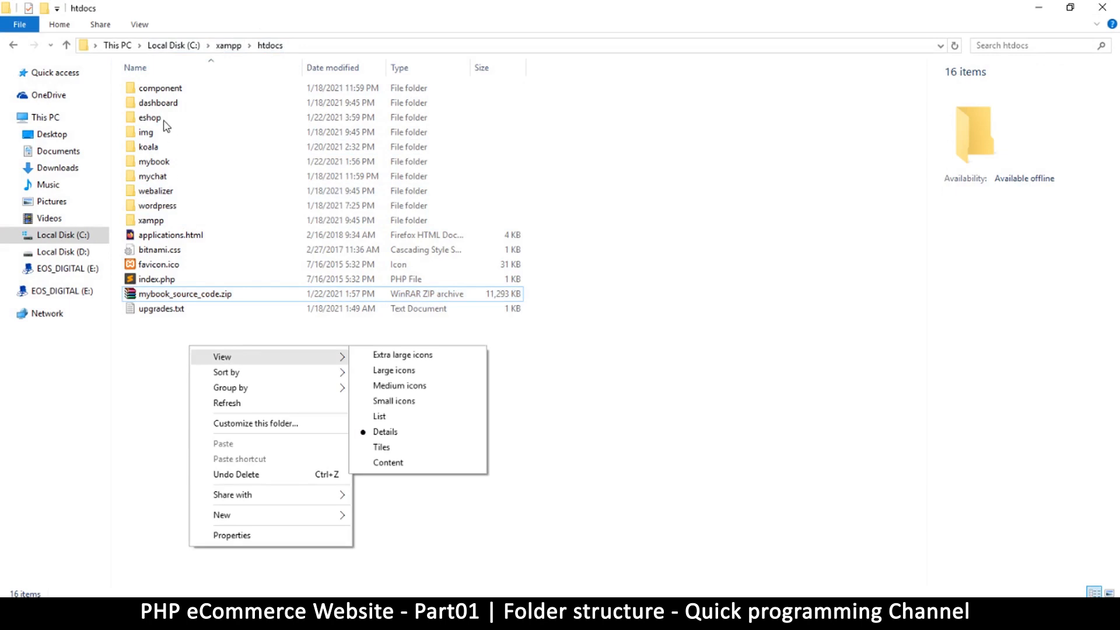
click(150, 118)
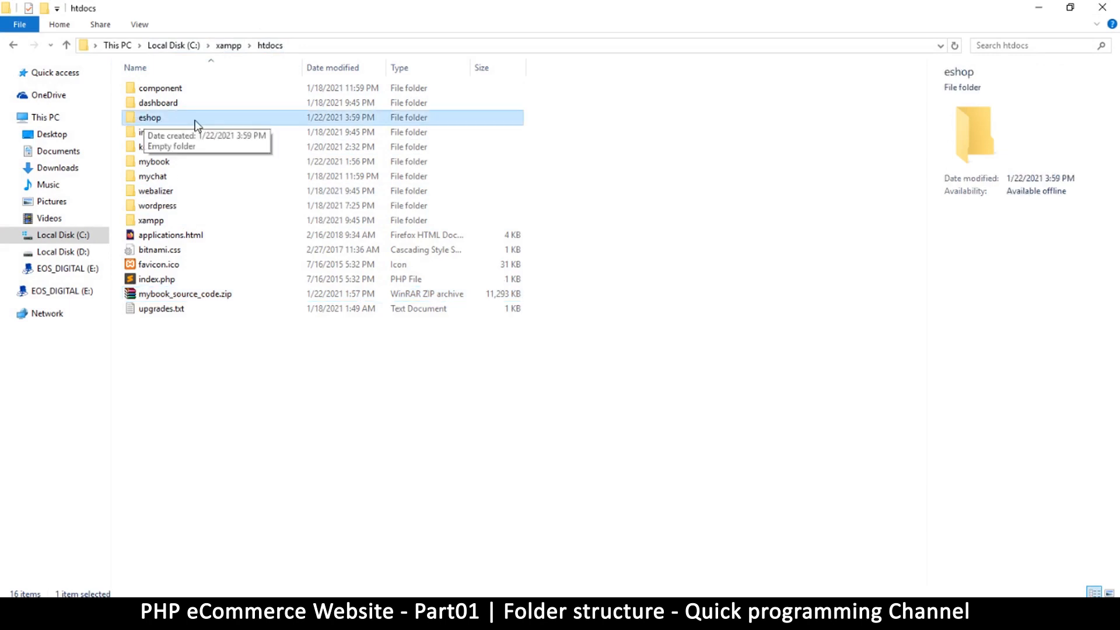
double_click(149, 118)
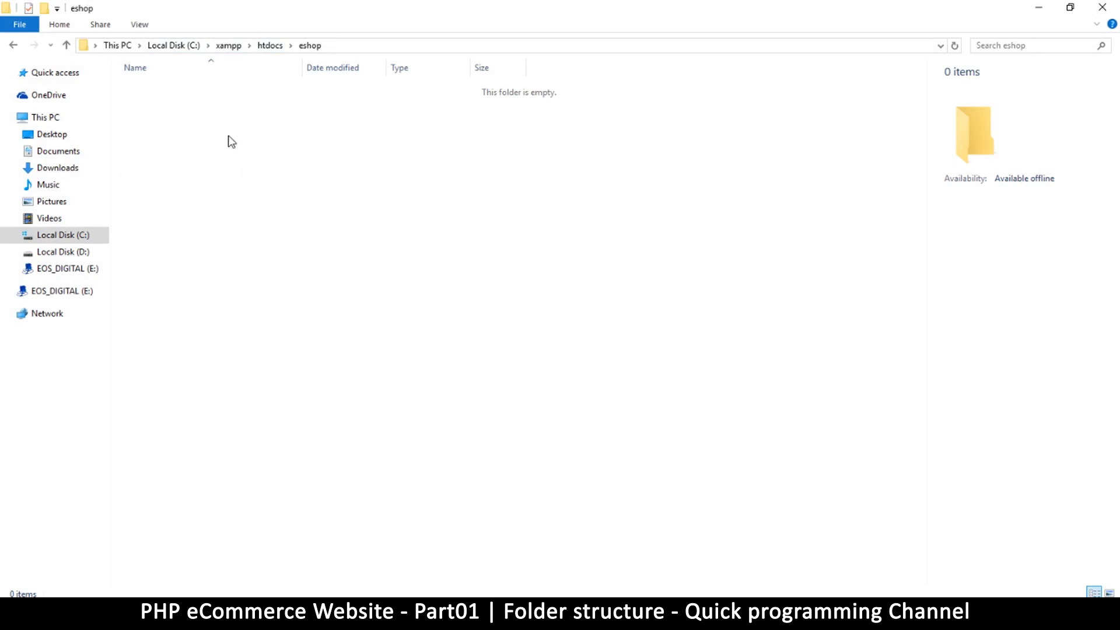
mouse_move(241, 169)
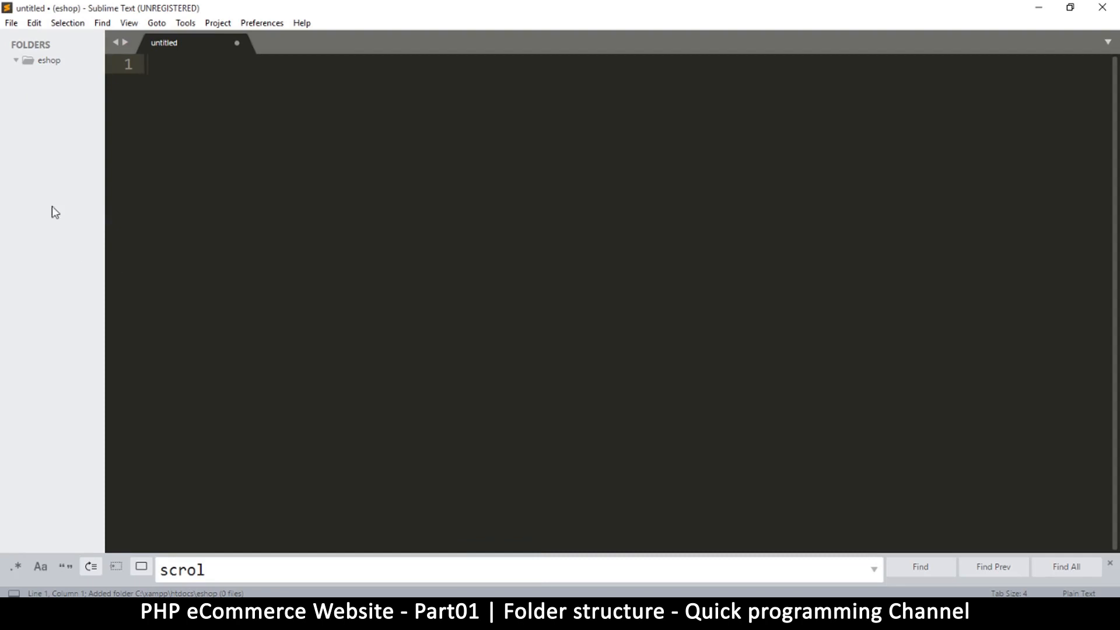
mouse_move(104, 263)
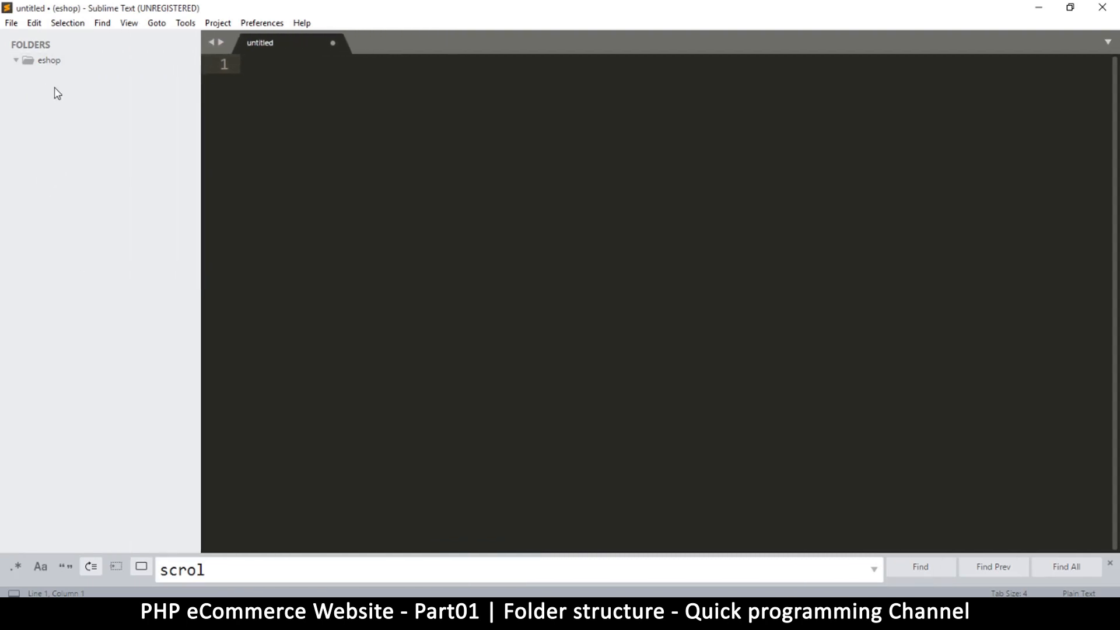
mouse_move(237, 166)
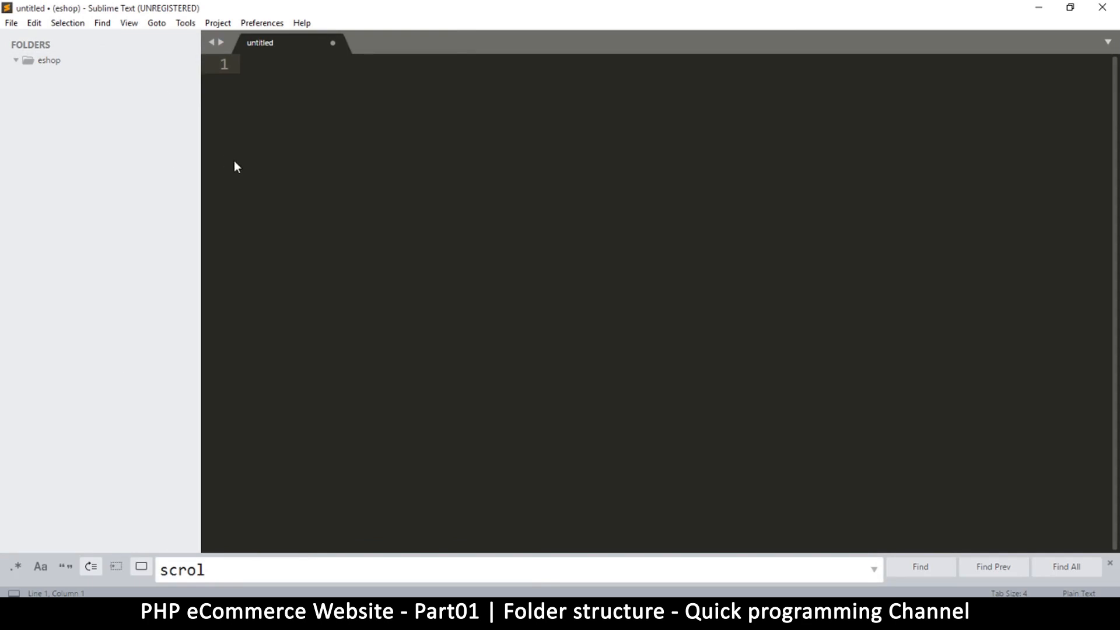
mouse_move(515, 497)
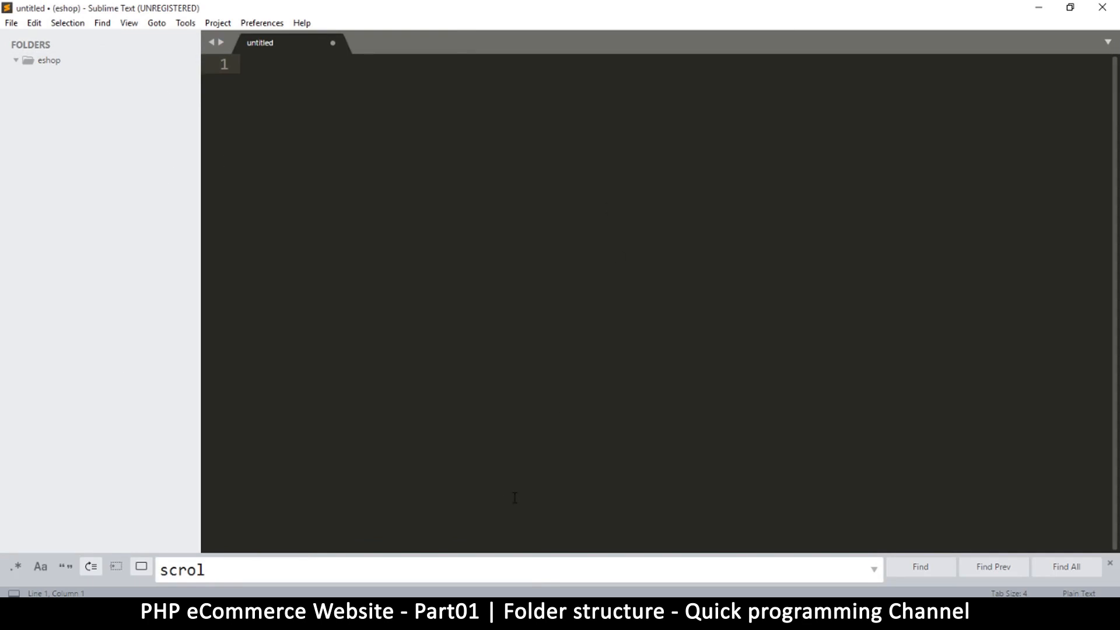
mouse_move(350, 361)
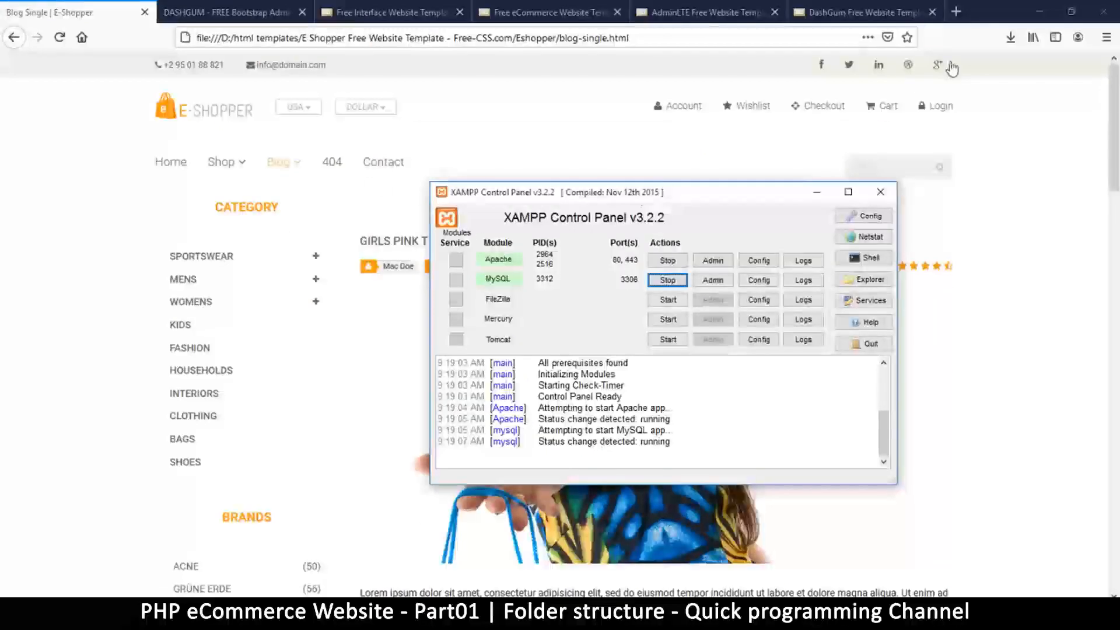
mouse_move(955, 10)
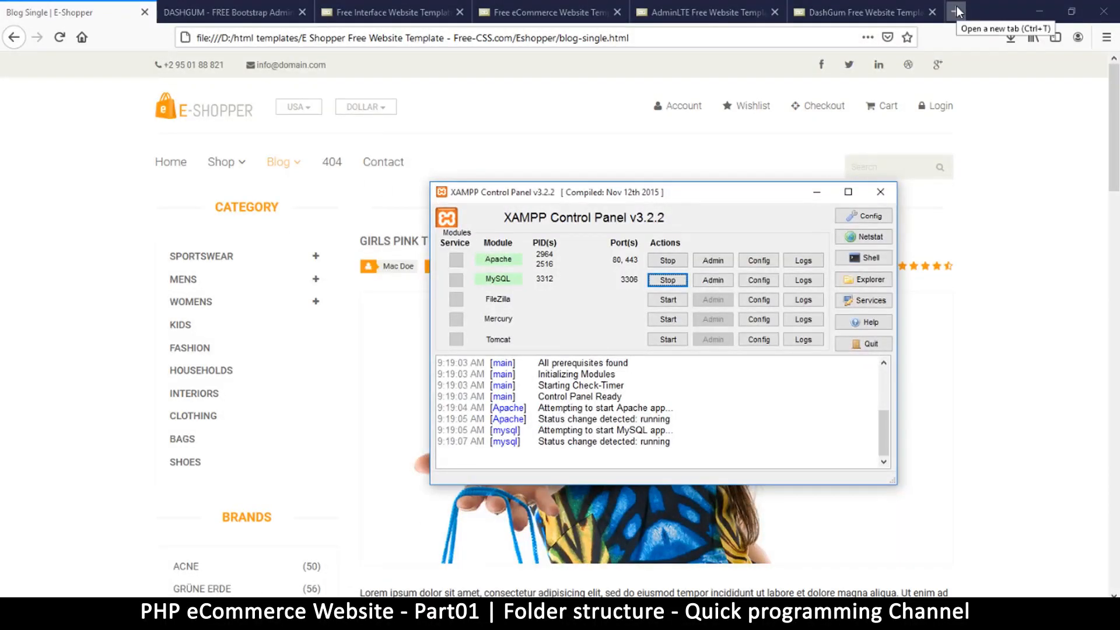
- Load localhost in a new Firefox tab to show the XAMPP dashboard
click(984, 12)
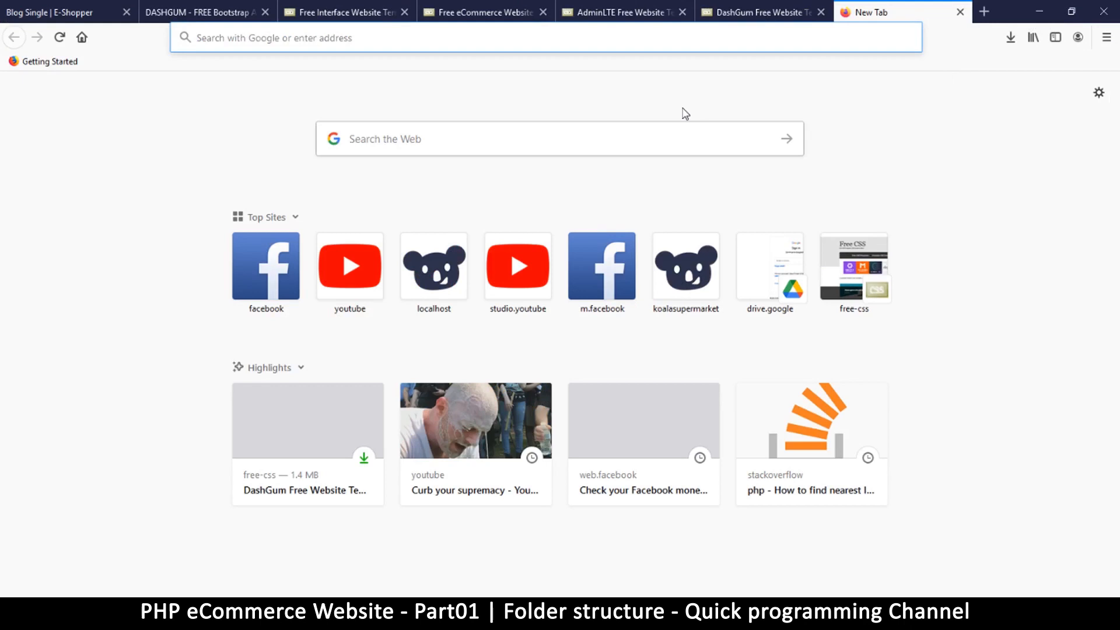
text(localhost/dashboard/)
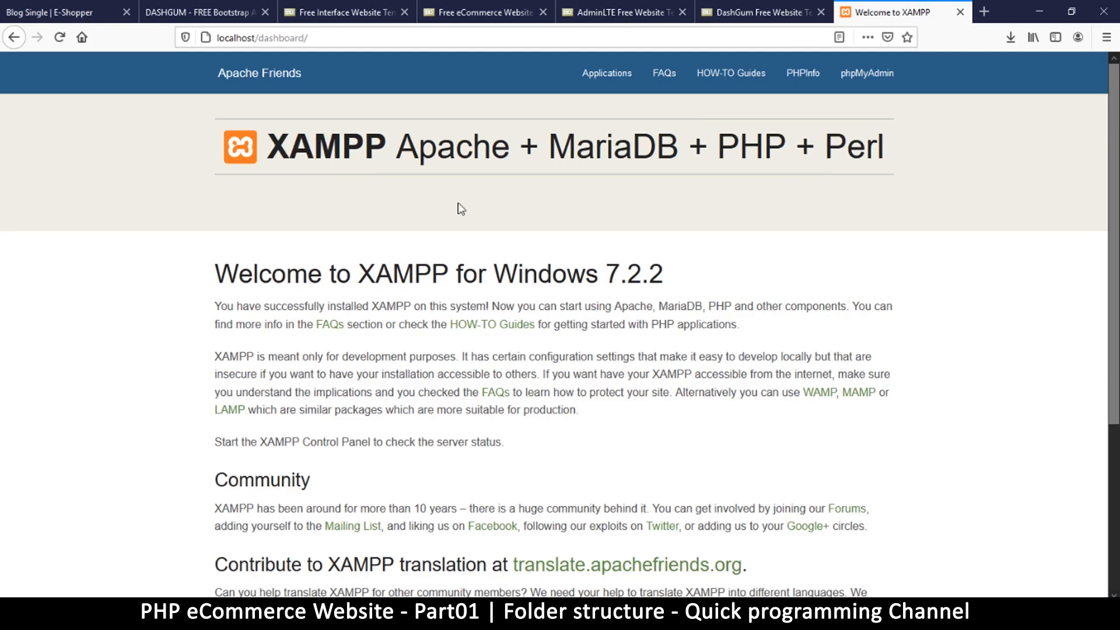
mouse_move(510, 297)
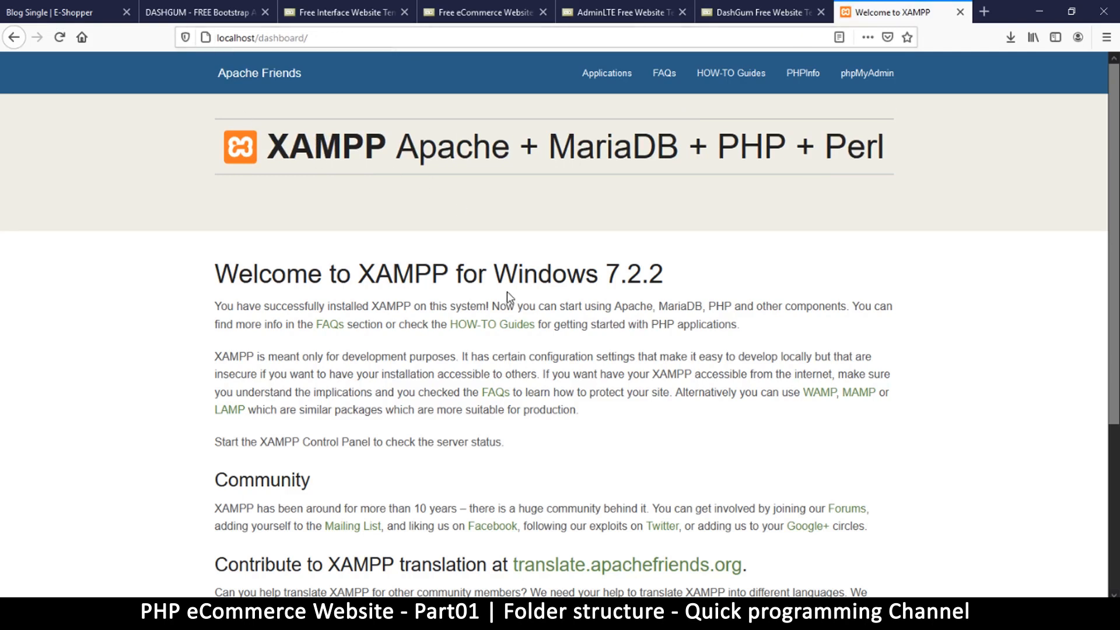
mouse_move(503, 260)
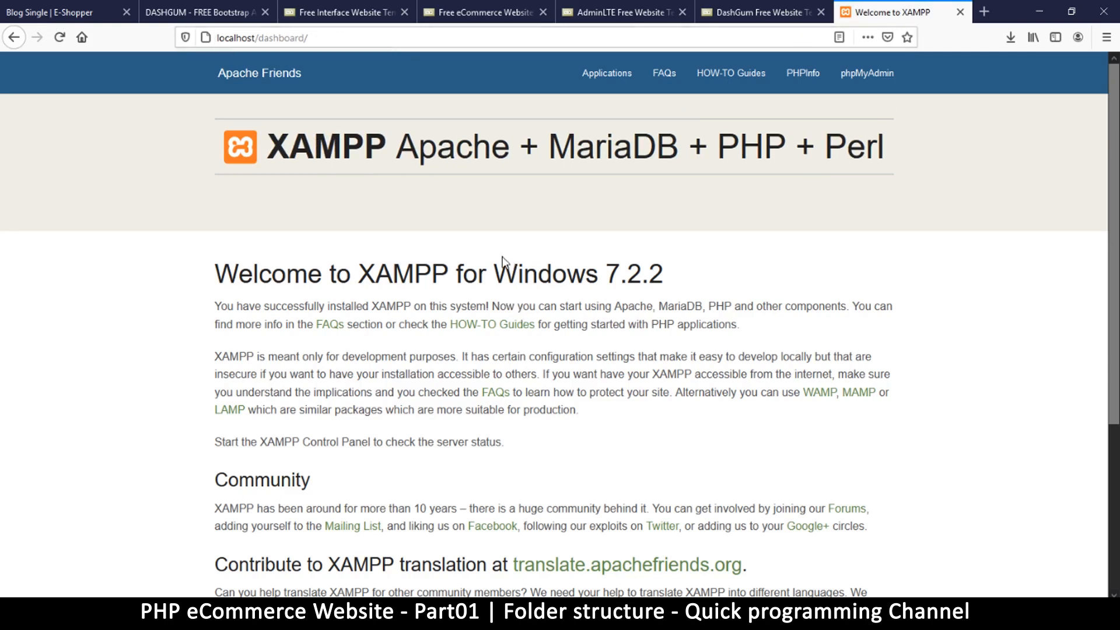
mouse_move(544, 321)
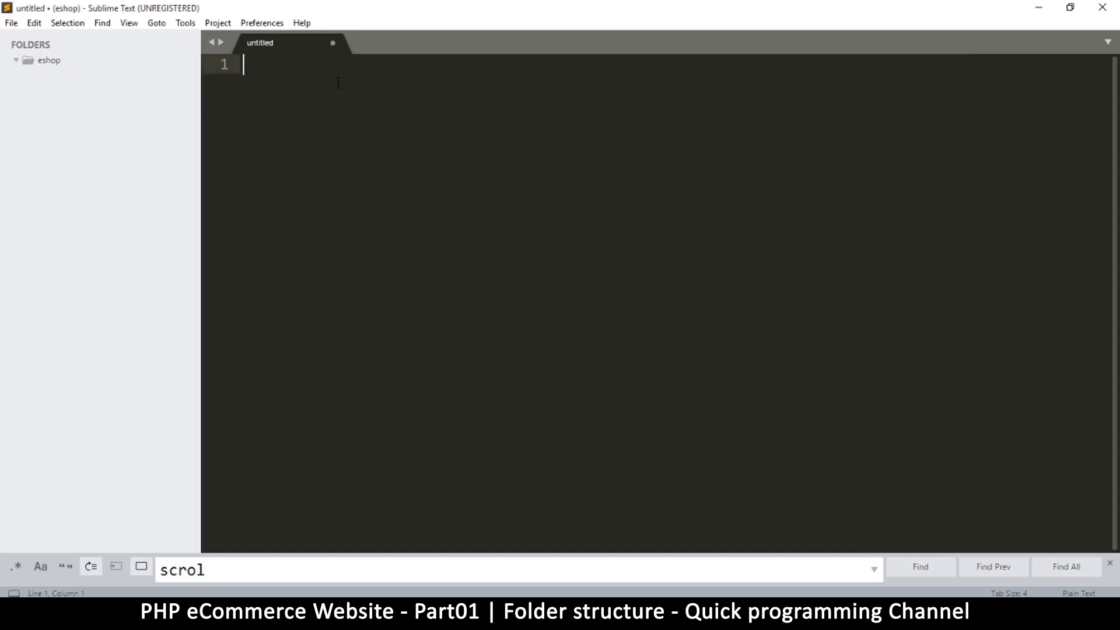
- Type 'MVC OOP' on the file's first line and select the text
text(MVC)
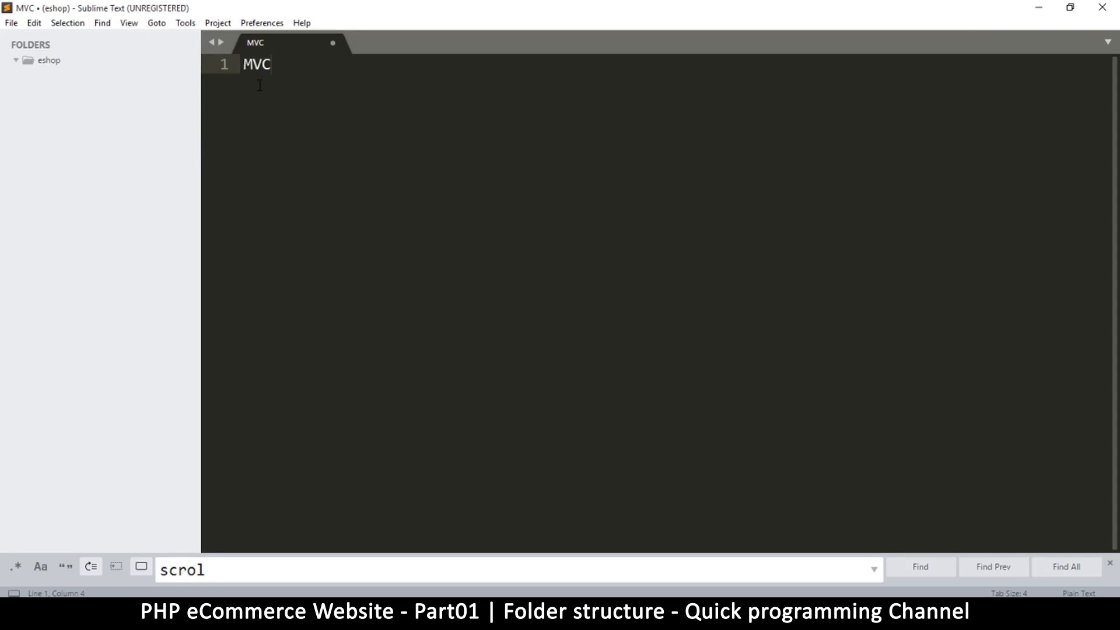
click(259, 64)
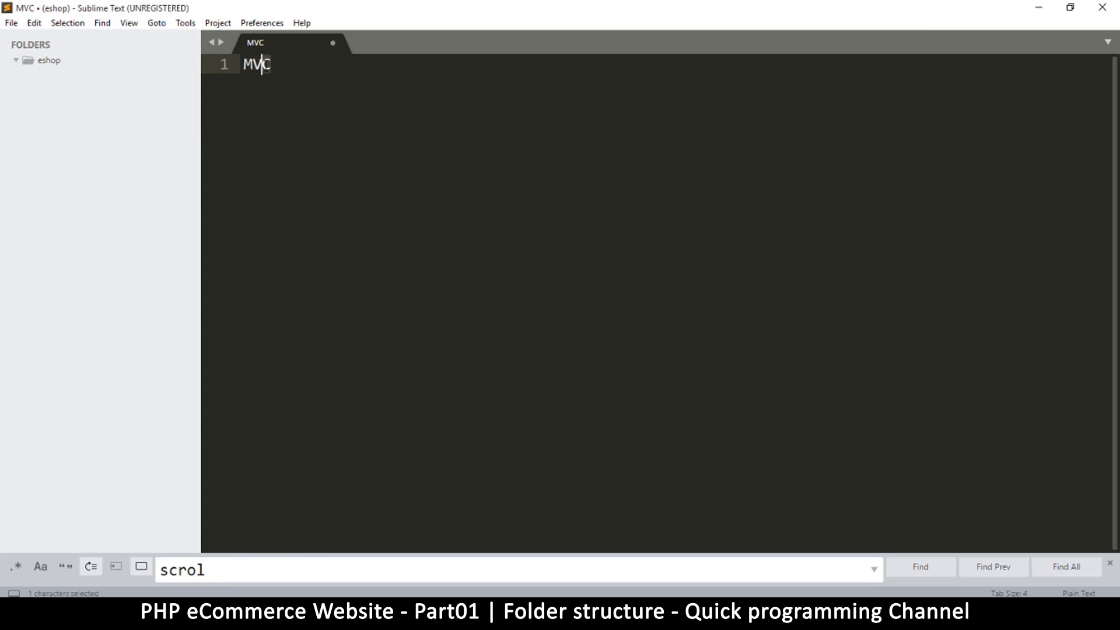
mouse_move(284, 71)
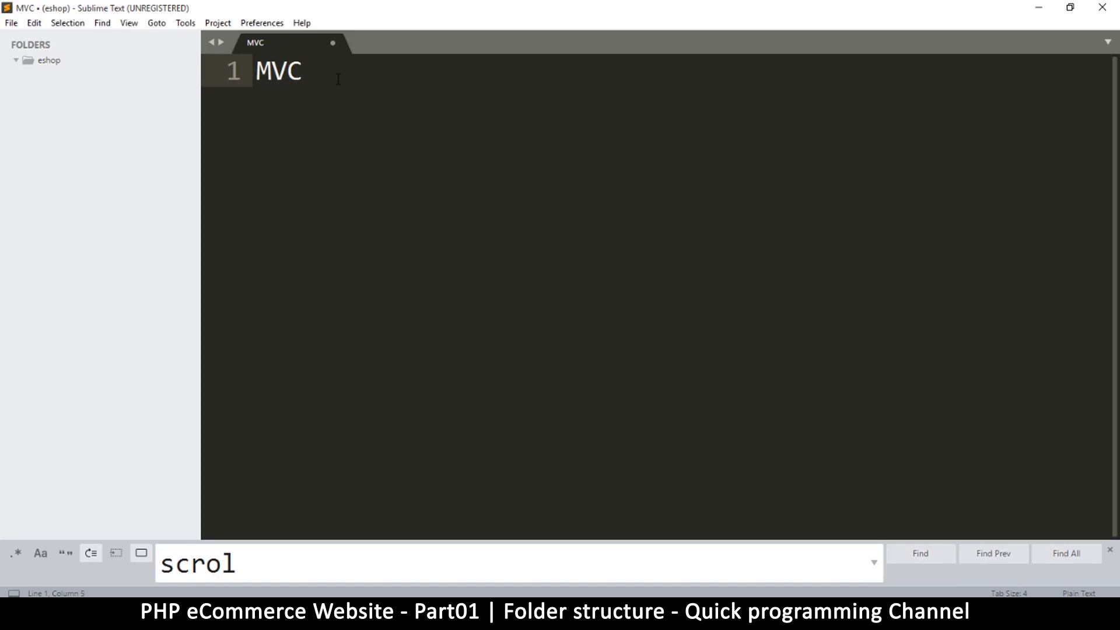
text(OOP)
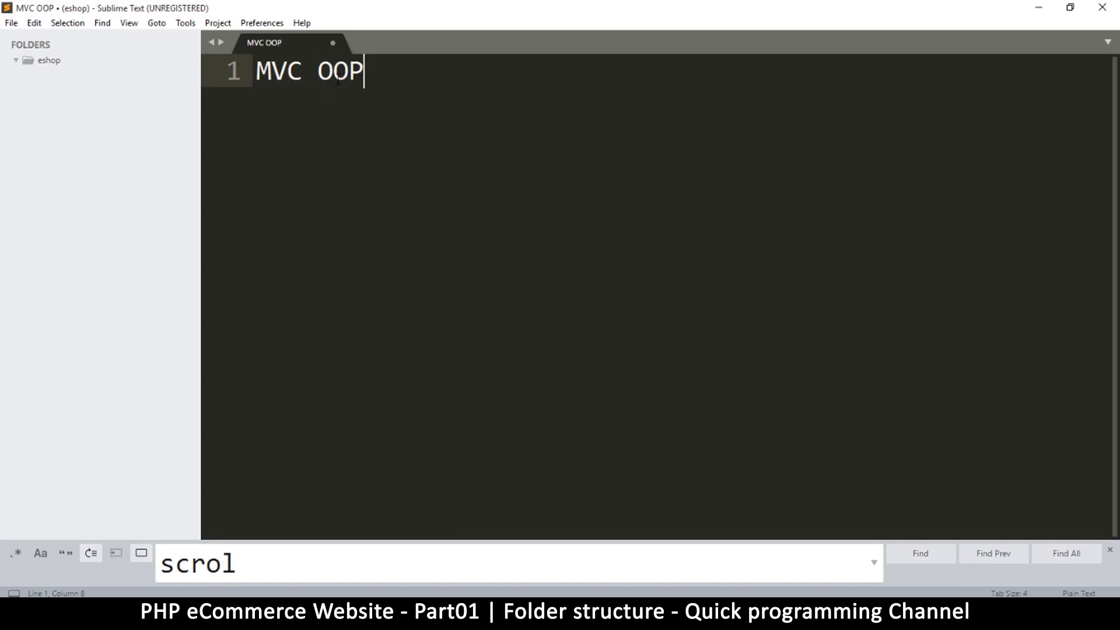
double_click(341, 71)
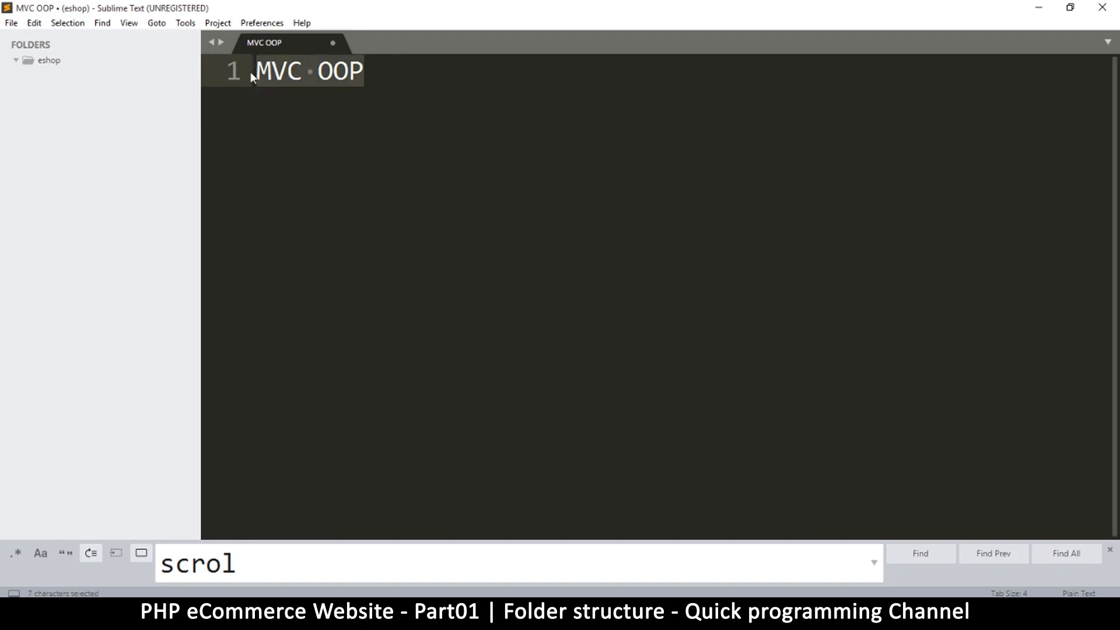
mouse_move(450, 197)
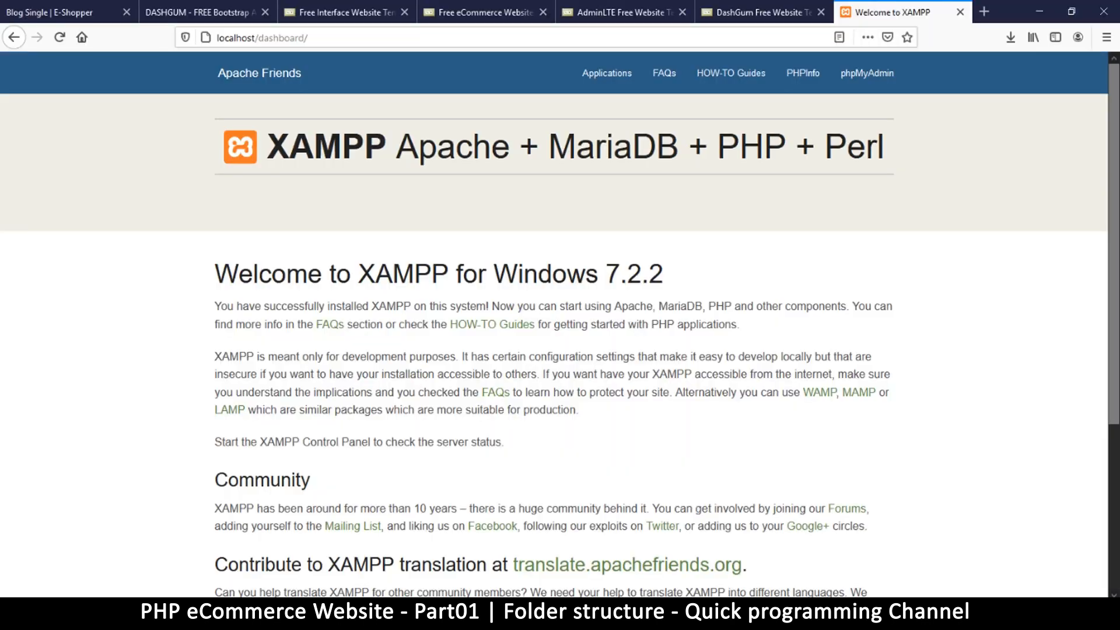
- Switch to the 'Blog Single | E-Shopper' tab and scroll through the post
click(57, 12)
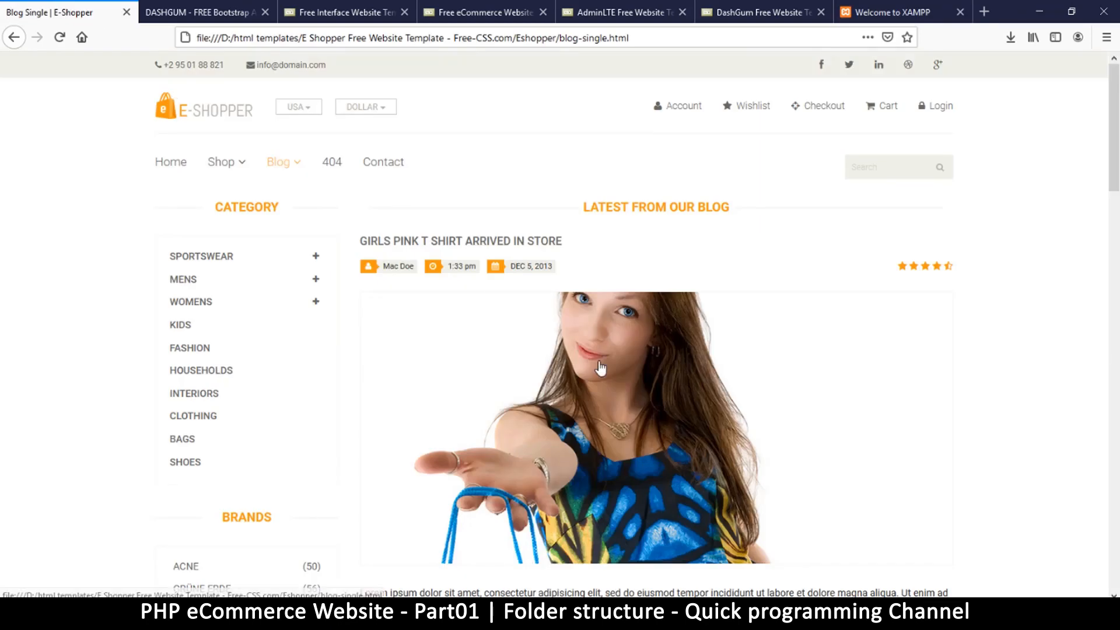
mouse_move(843, 323)
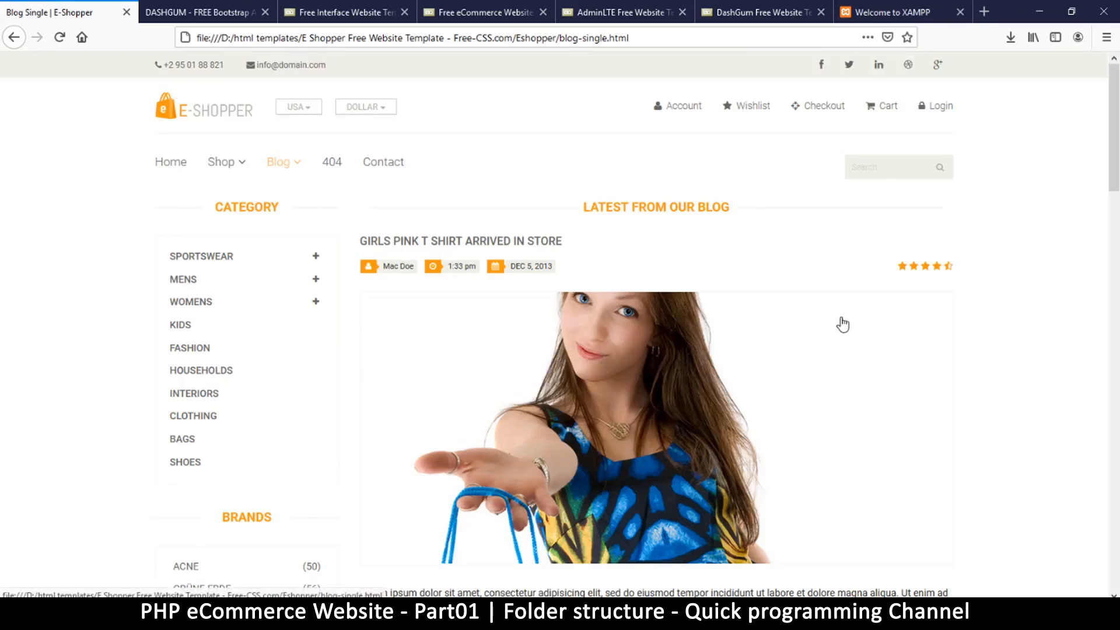
mouse_move(771, 366)
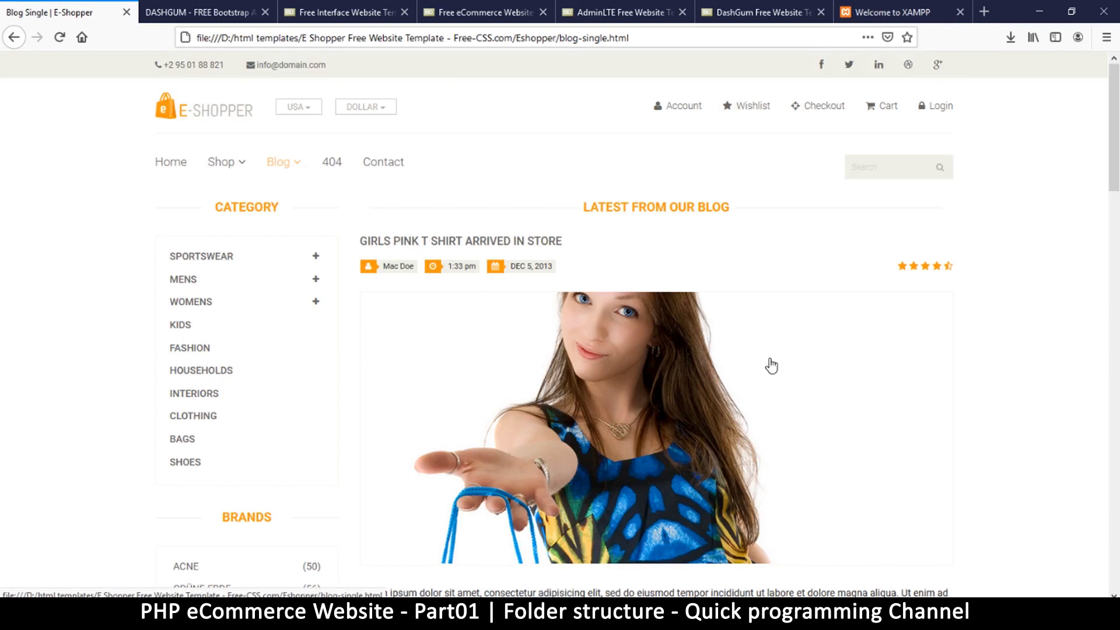
scroll(down, 3)
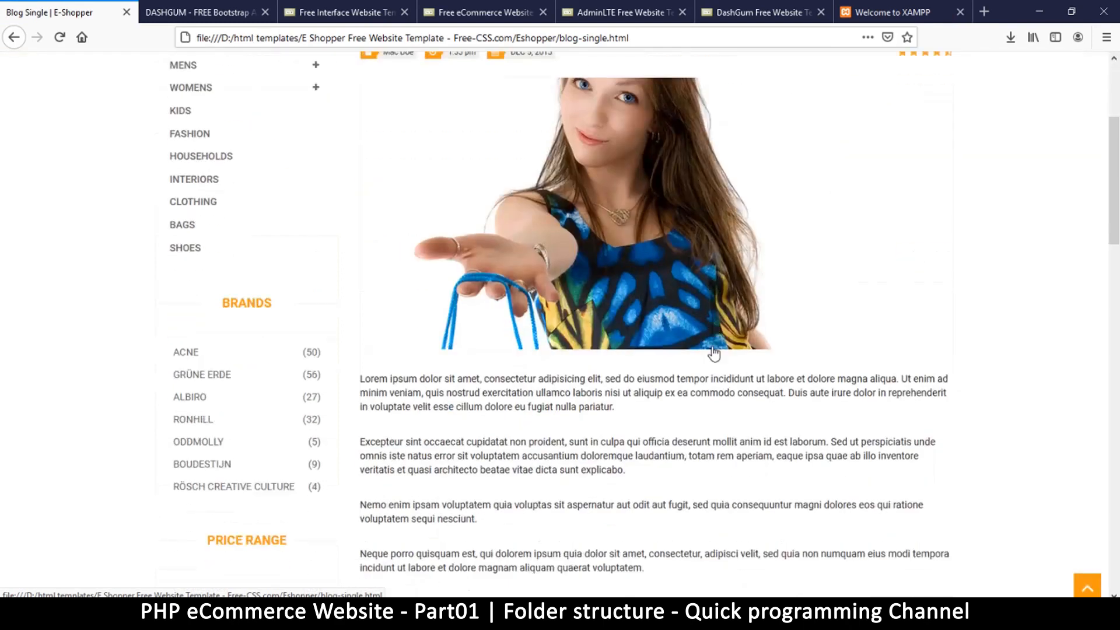
scroll(down, 3)
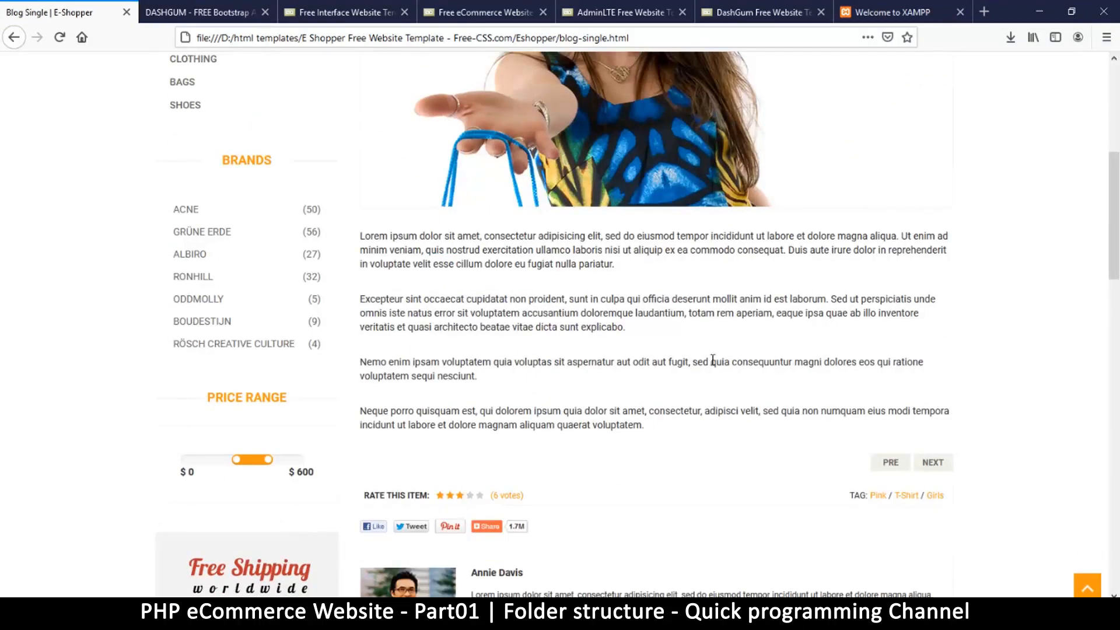
scroll(up, 3)
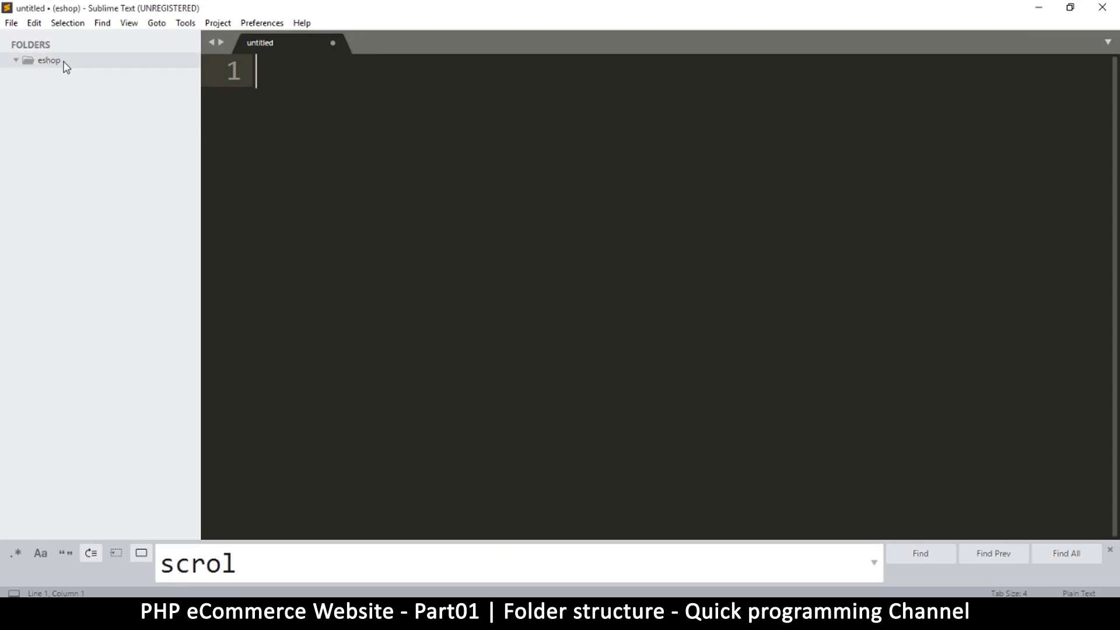
mouse_move(74, 62)
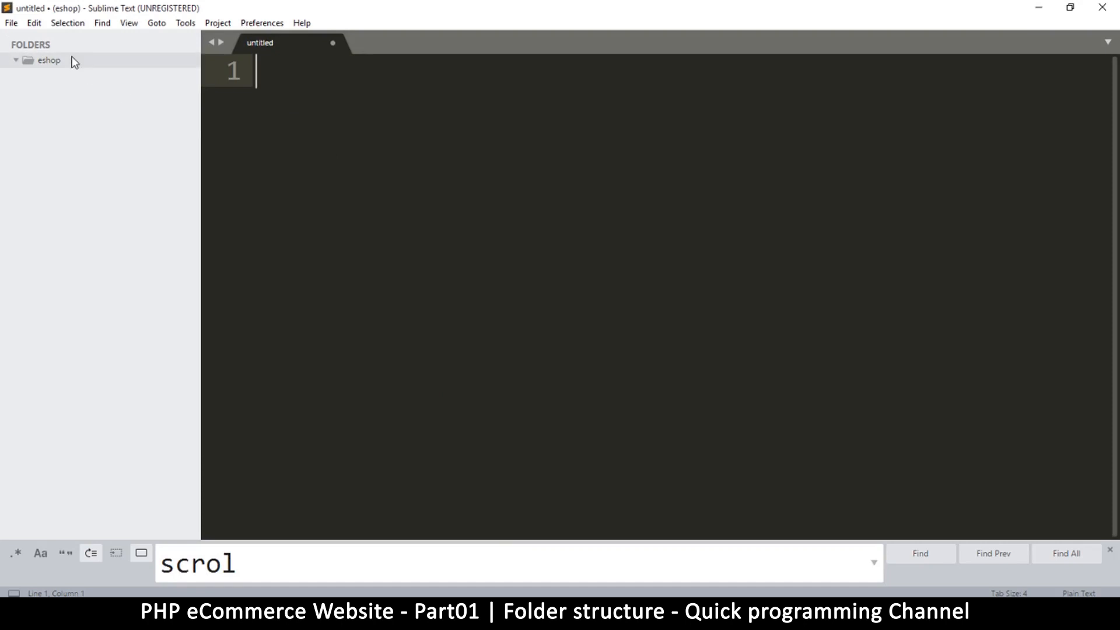
mouse_move(117, 79)
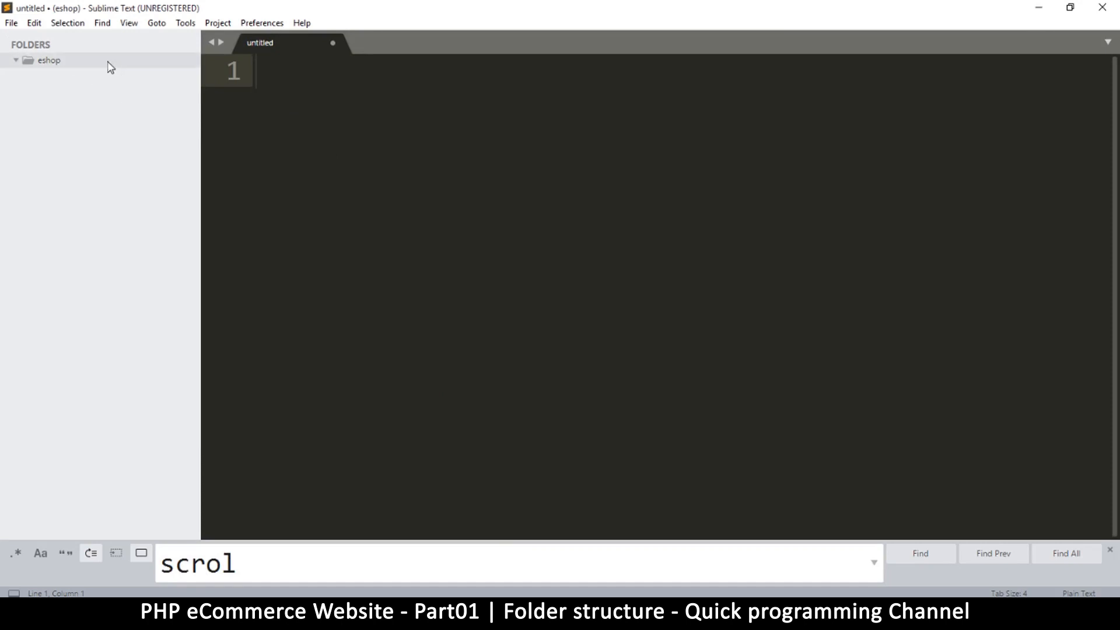
- Create an app folder inside the eshop project
right_click(48, 60)
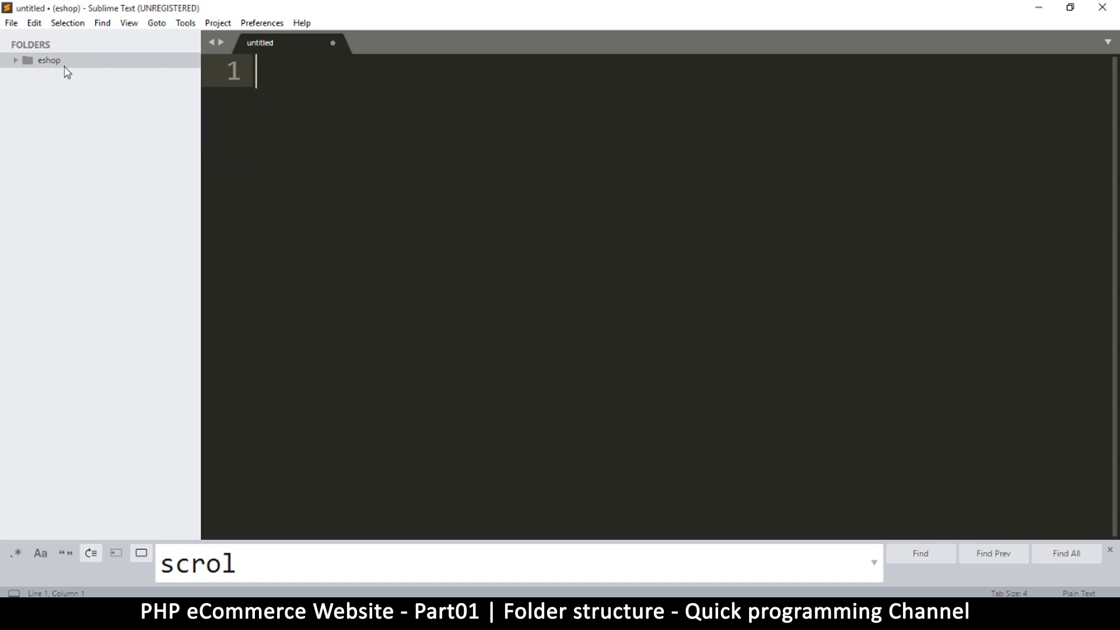
right_click(48, 60)
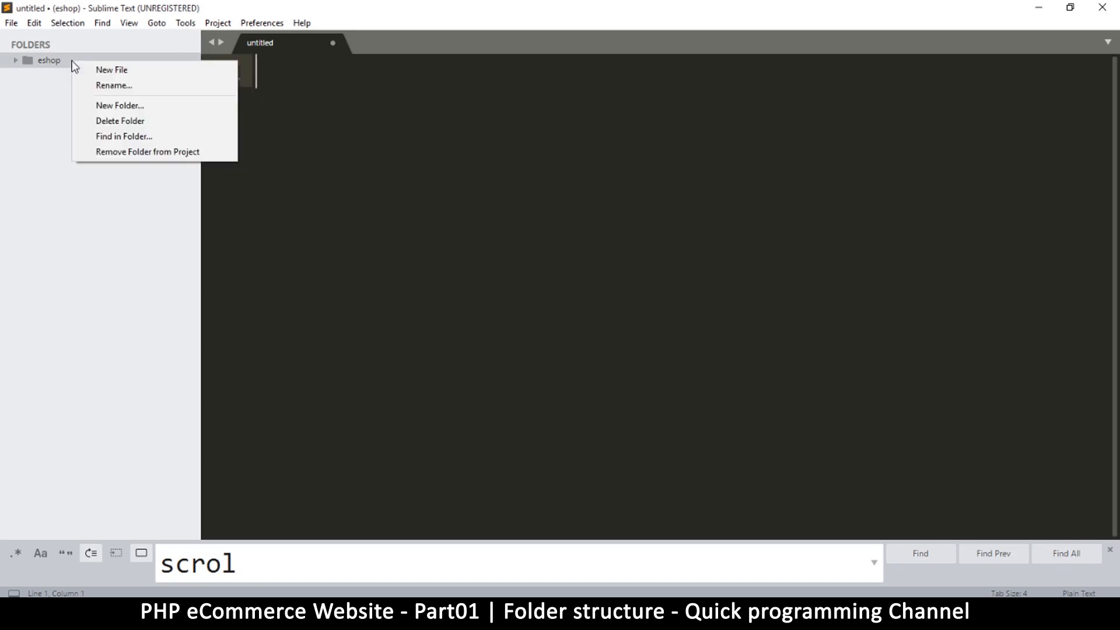
mouse_move(120, 121)
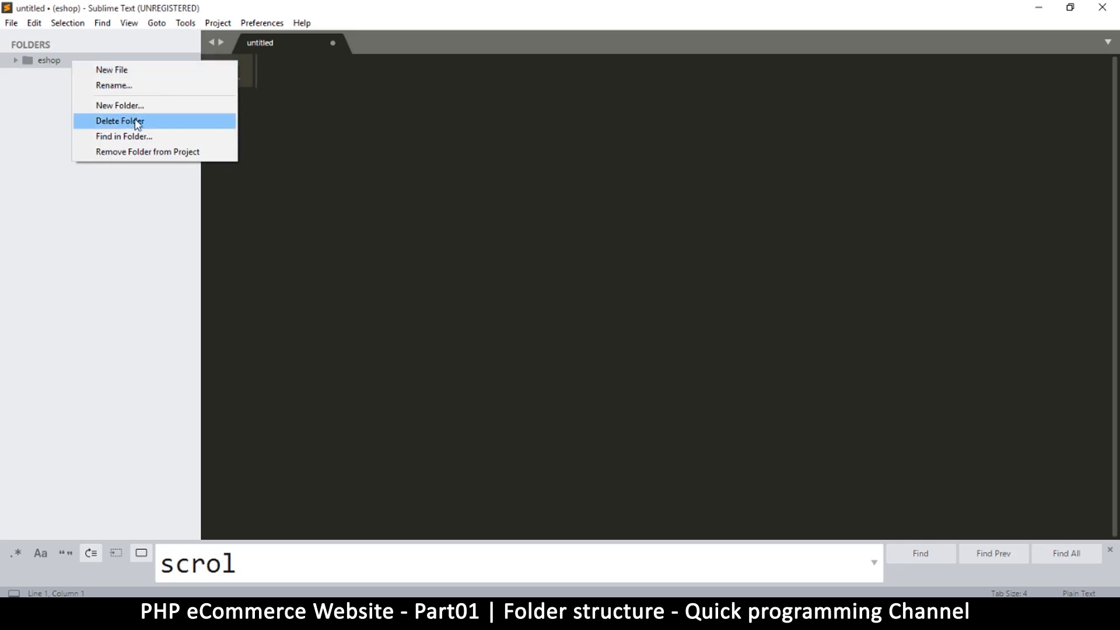
mouse_move(149, 110)
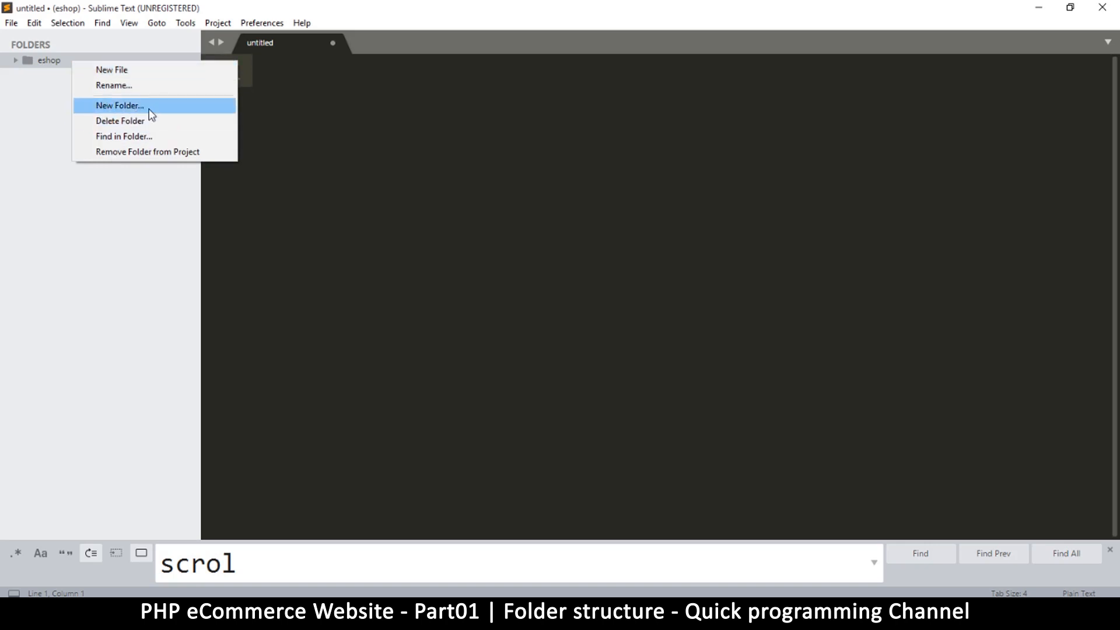
click(119, 105)
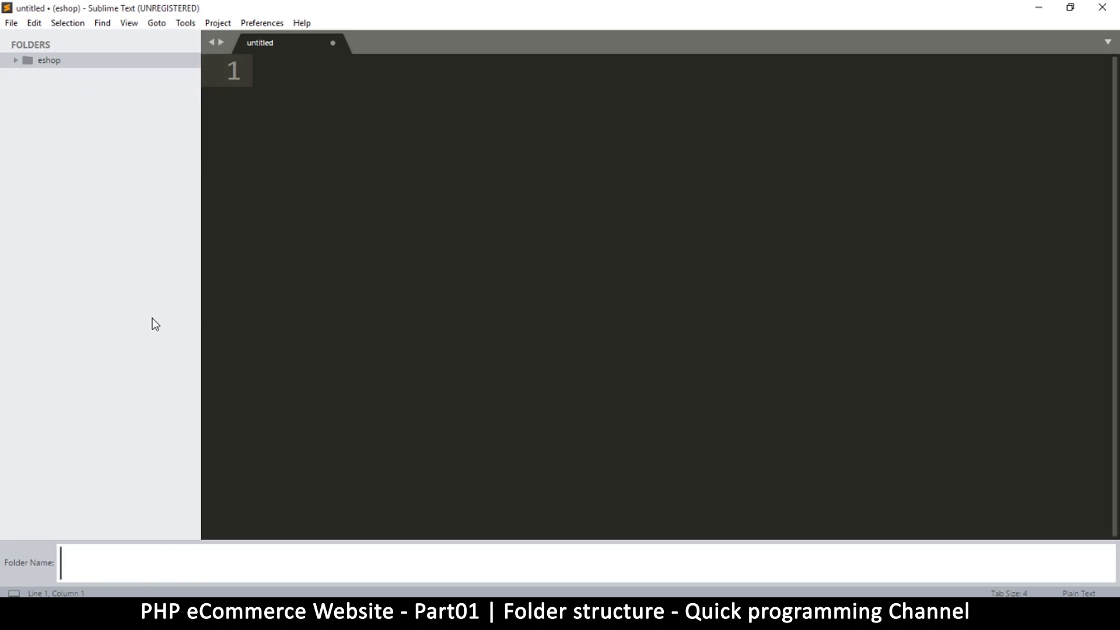
text(app)
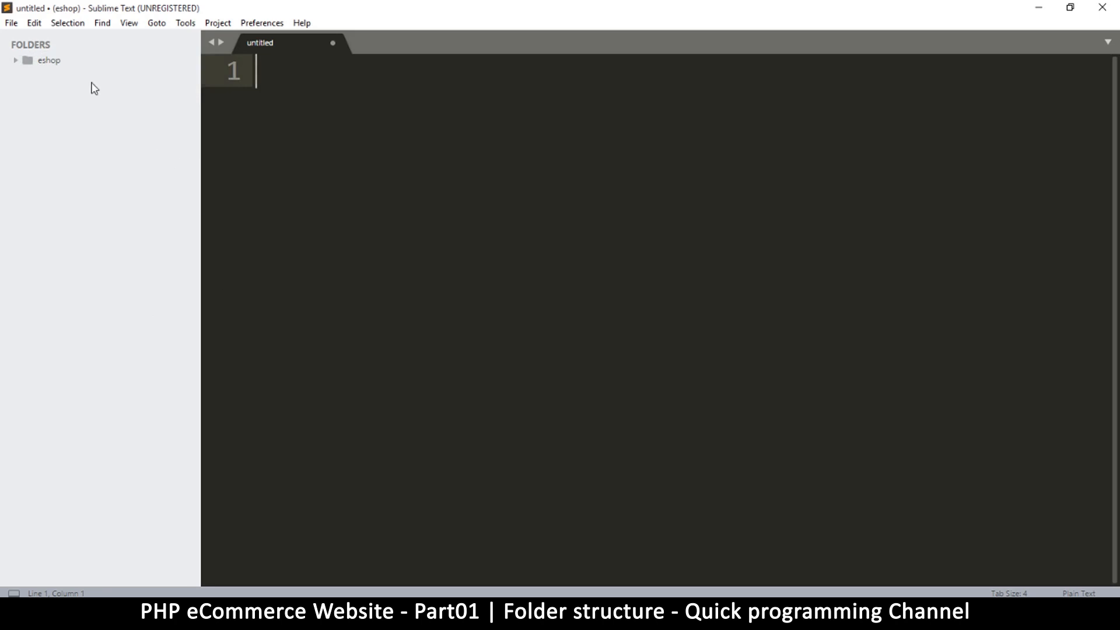
click(48, 60)
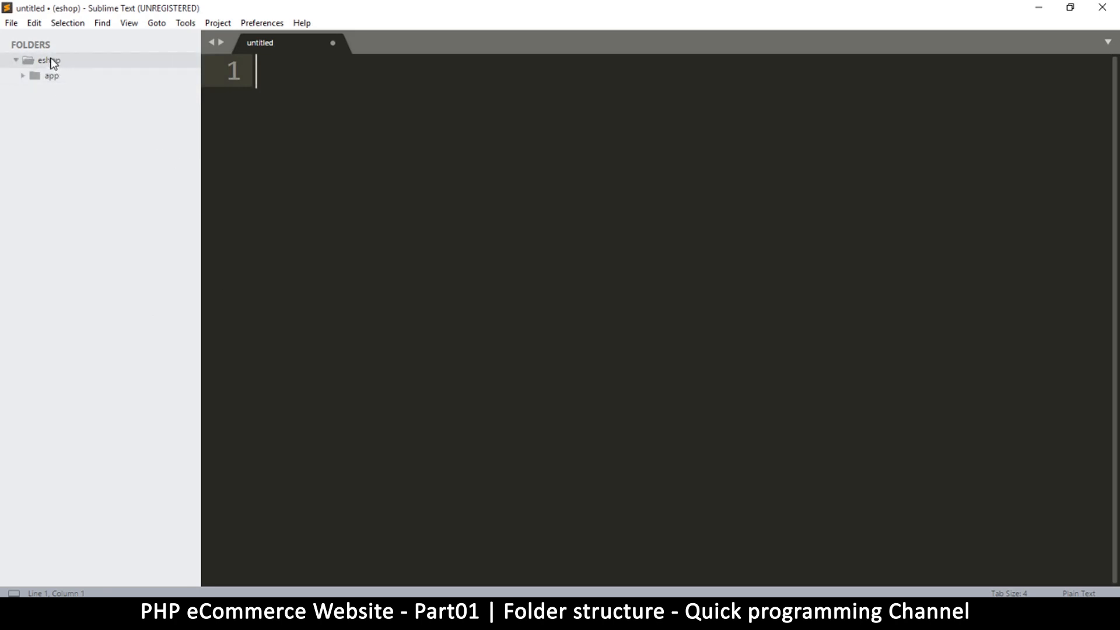
- Create a public folder inside the eshop project
right_click(47, 60)
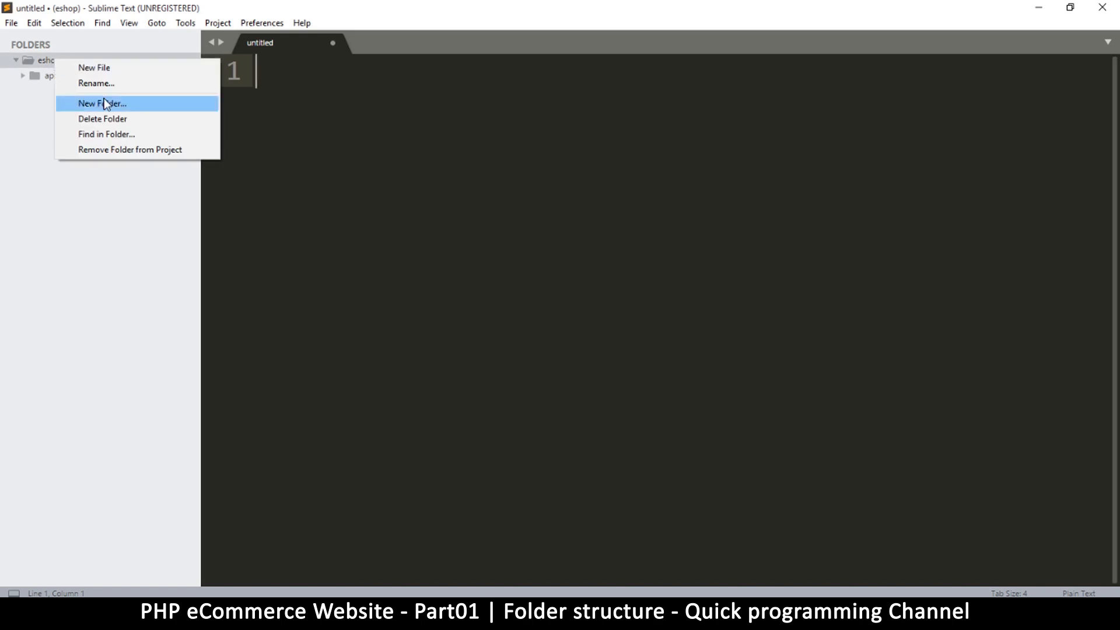
click(102, 103)
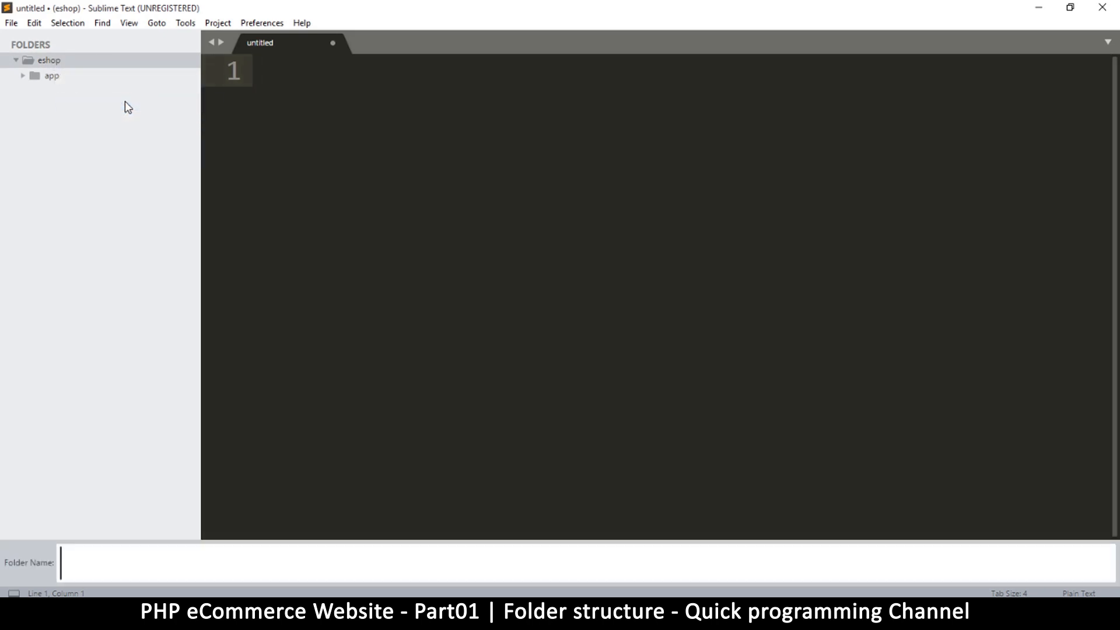
text(p)
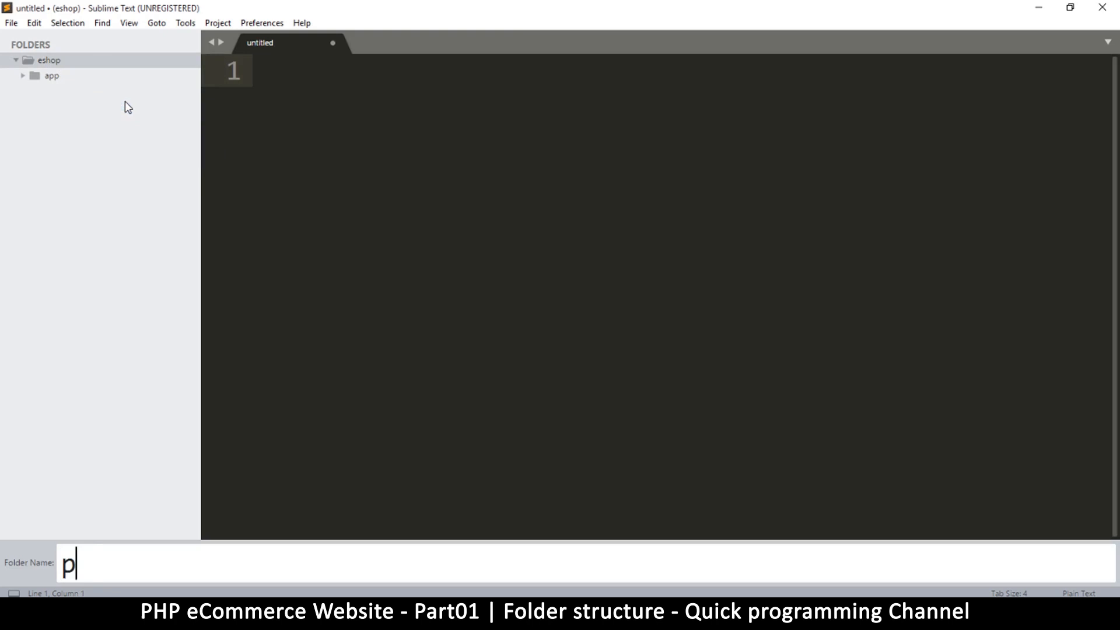
text(ubli)
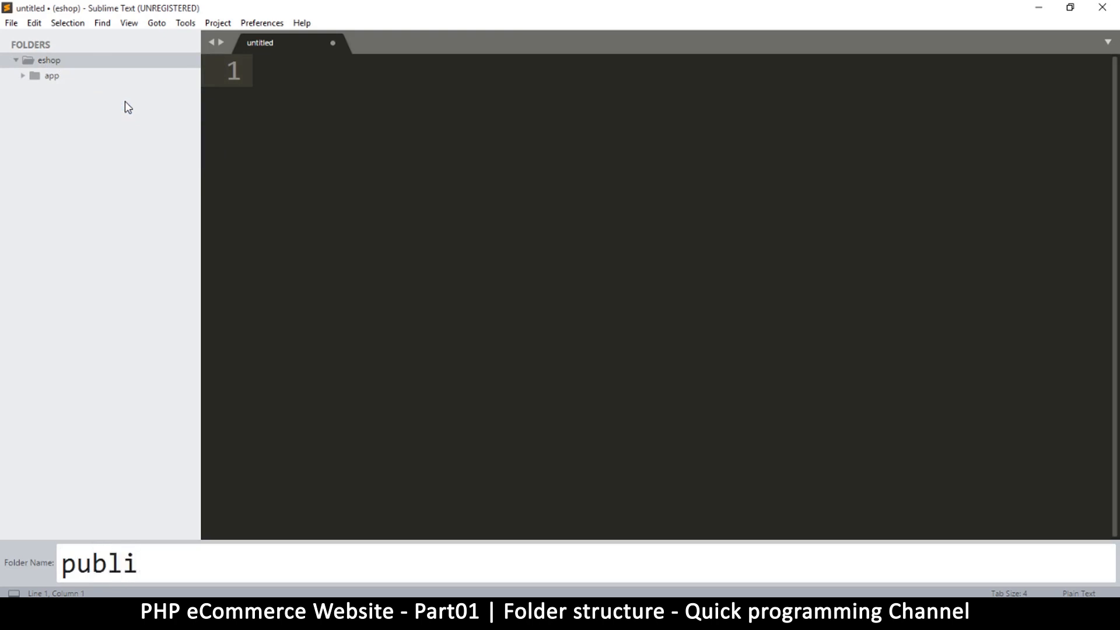
text(c)
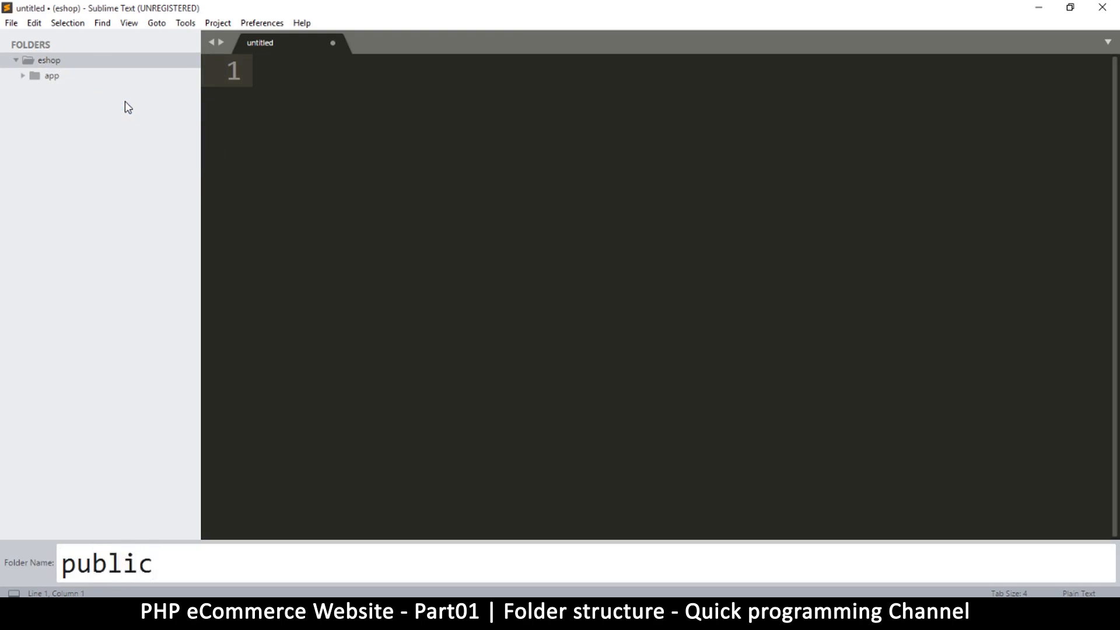
text(_h)
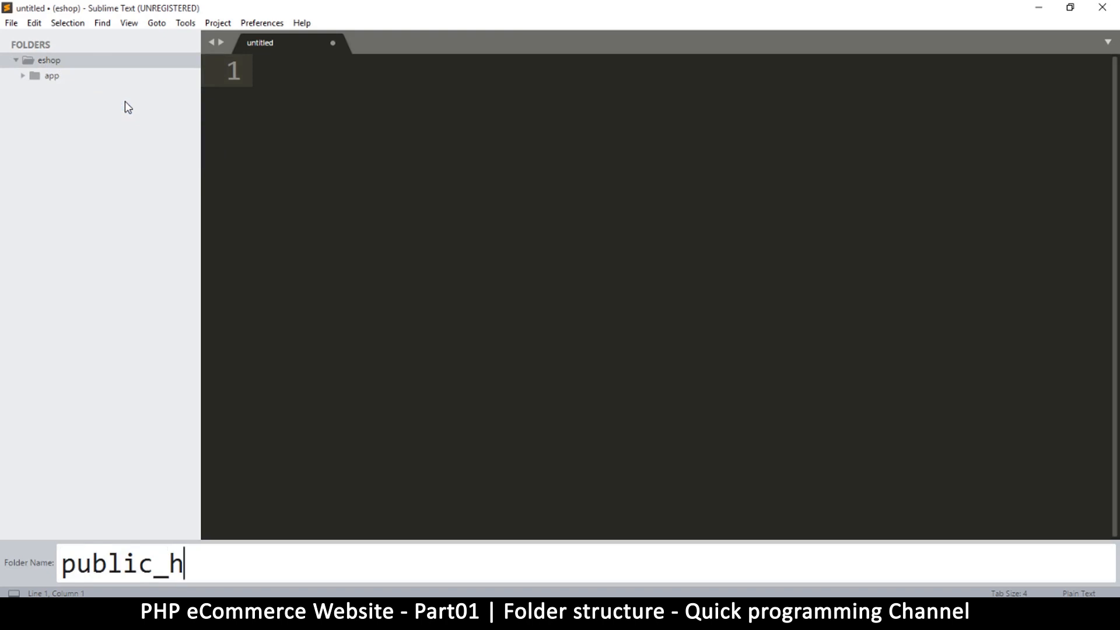
key(BackSpace)
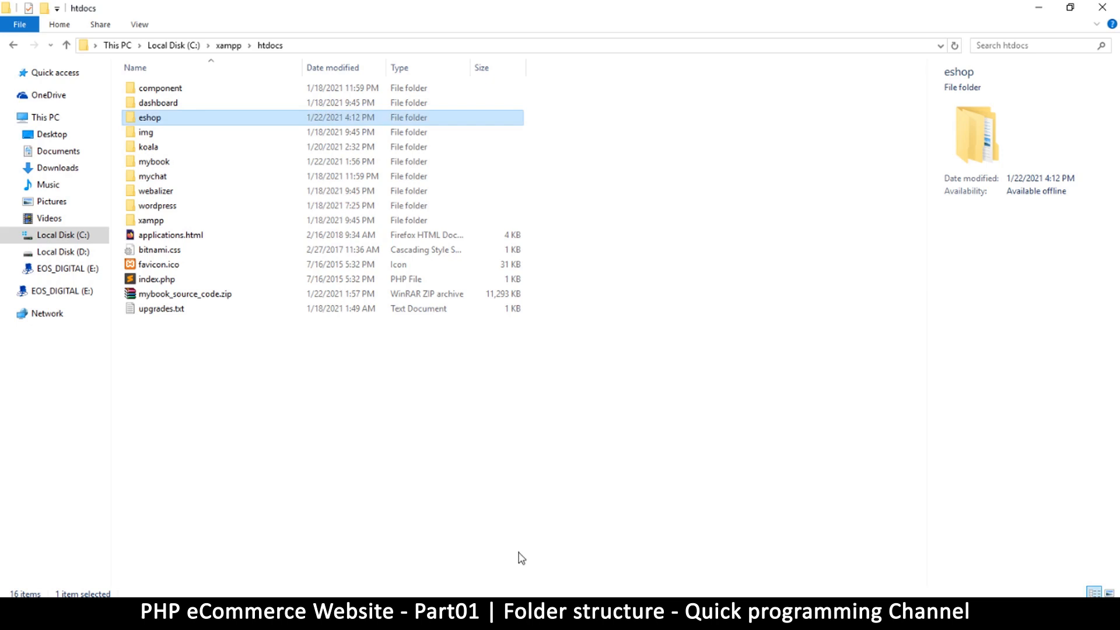
- Open eshop in File Explorer to confirm its app and public folders
double_click(150, 118)
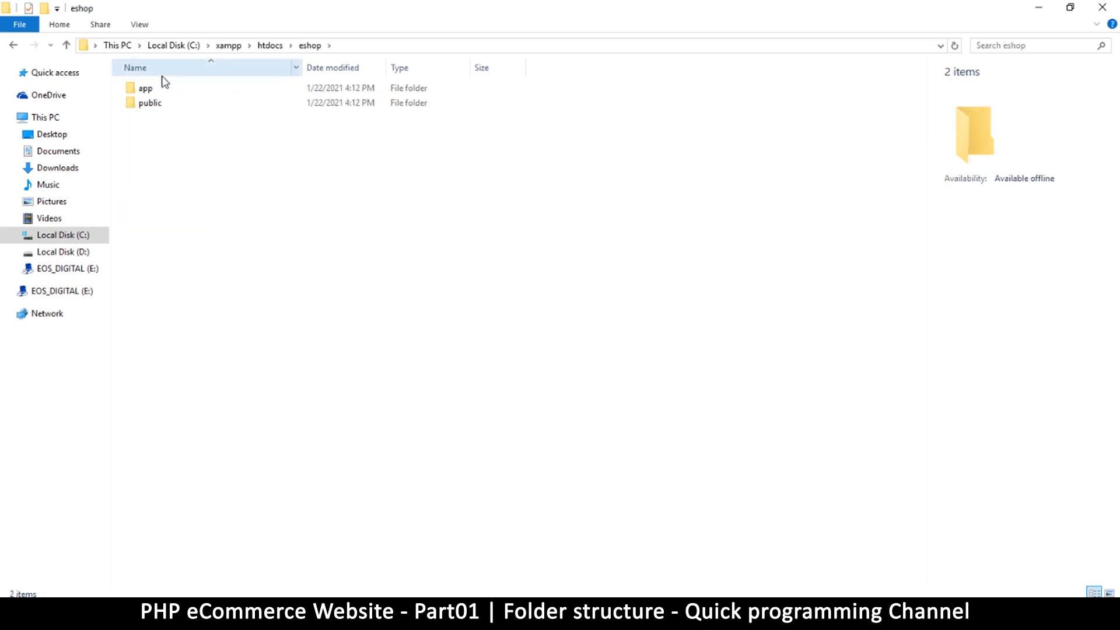
click(145, 87)
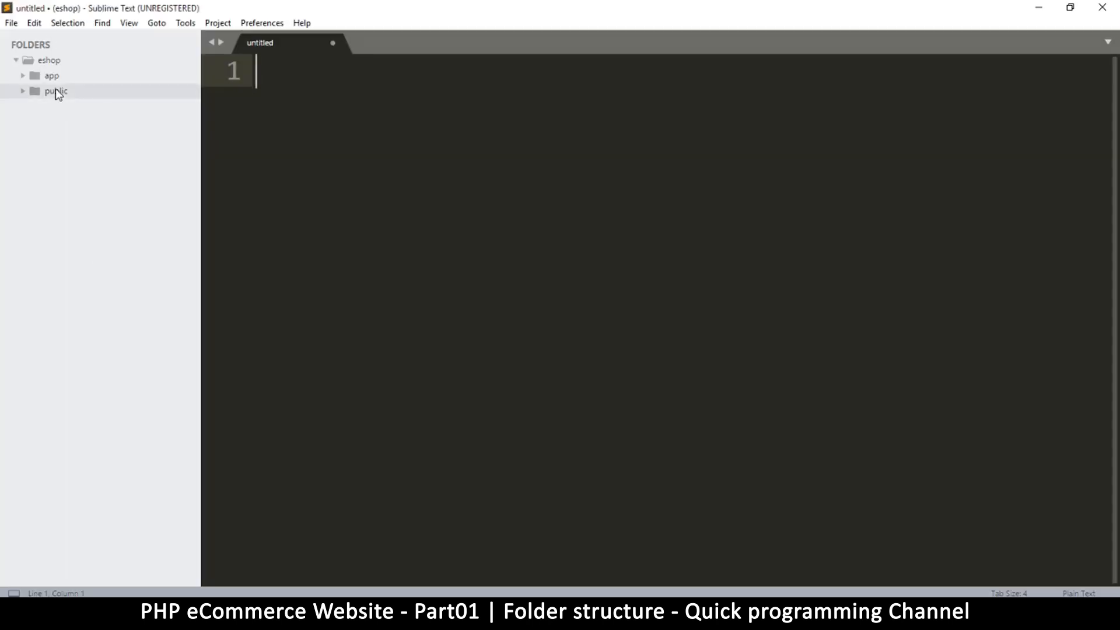
- Expand the public folder in the Sublime Text sidebar
click(23, 91)
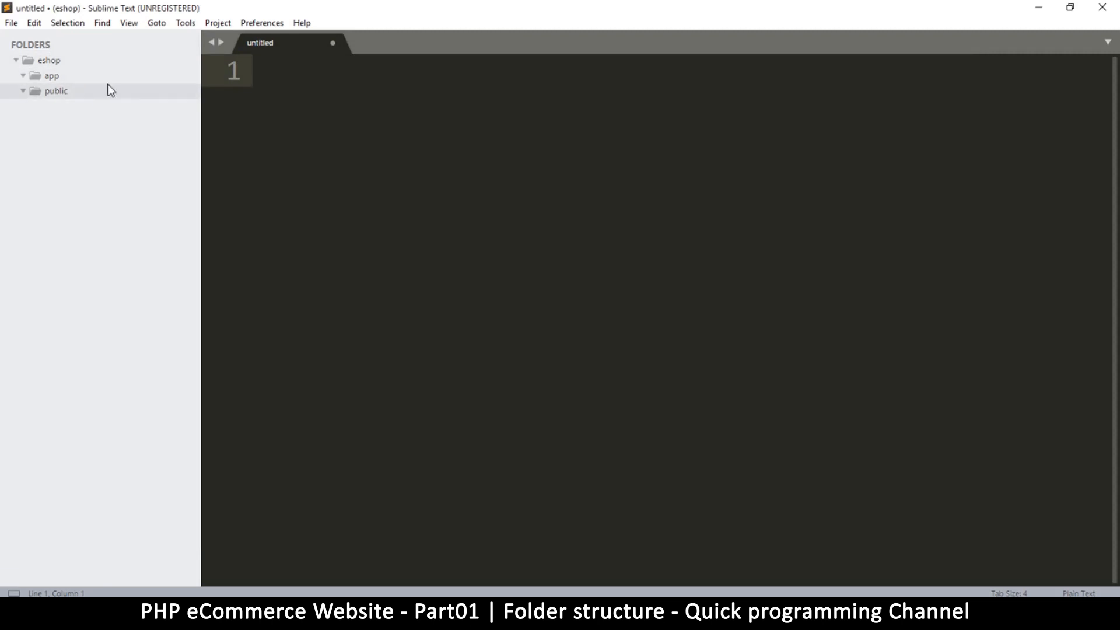
mouse_move(53, 98)
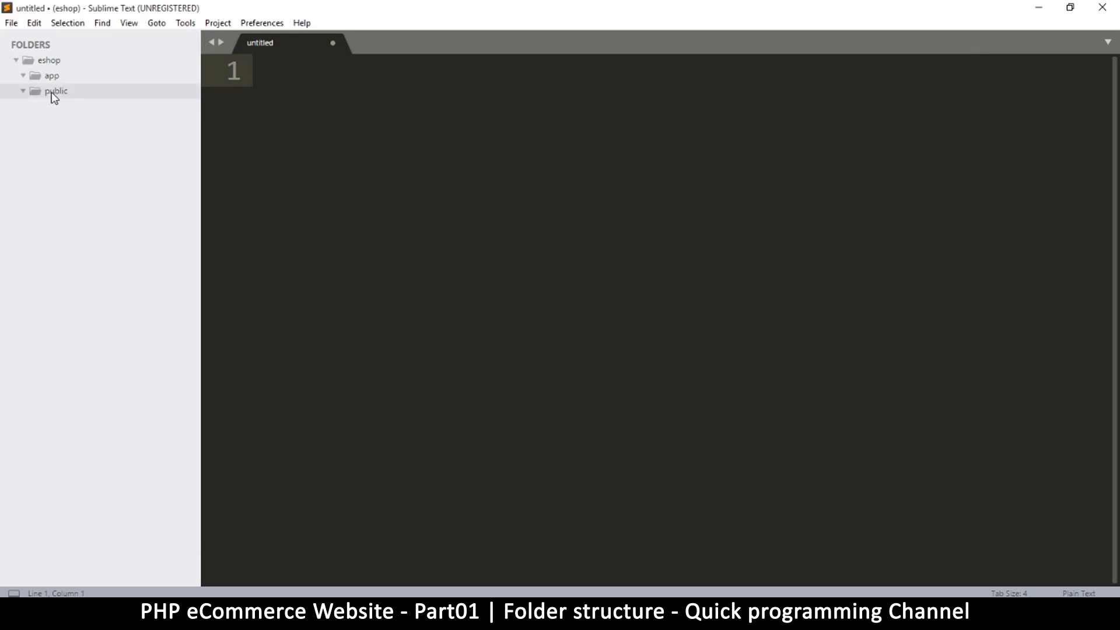
- Create an assets folder inside public
right_click(56, 91)
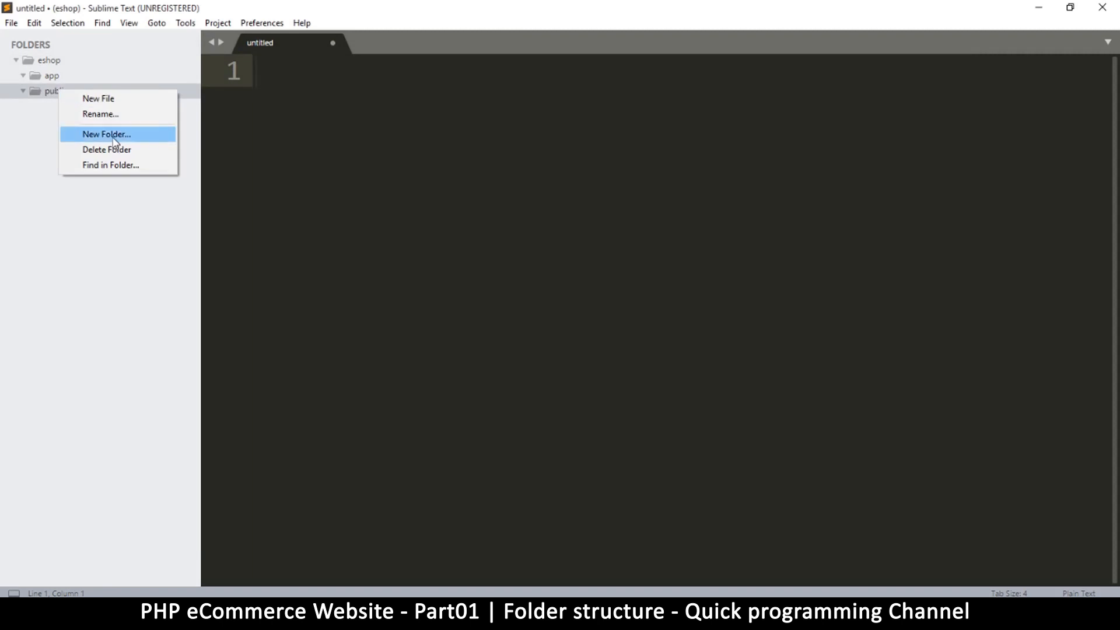
click(106, 135)
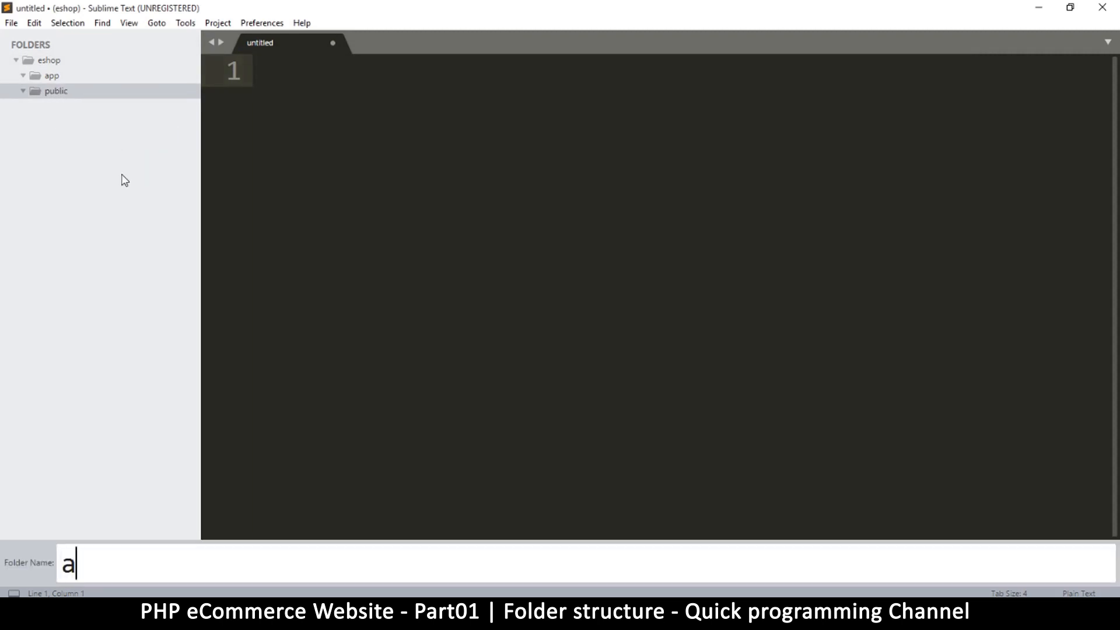
text(ssests)
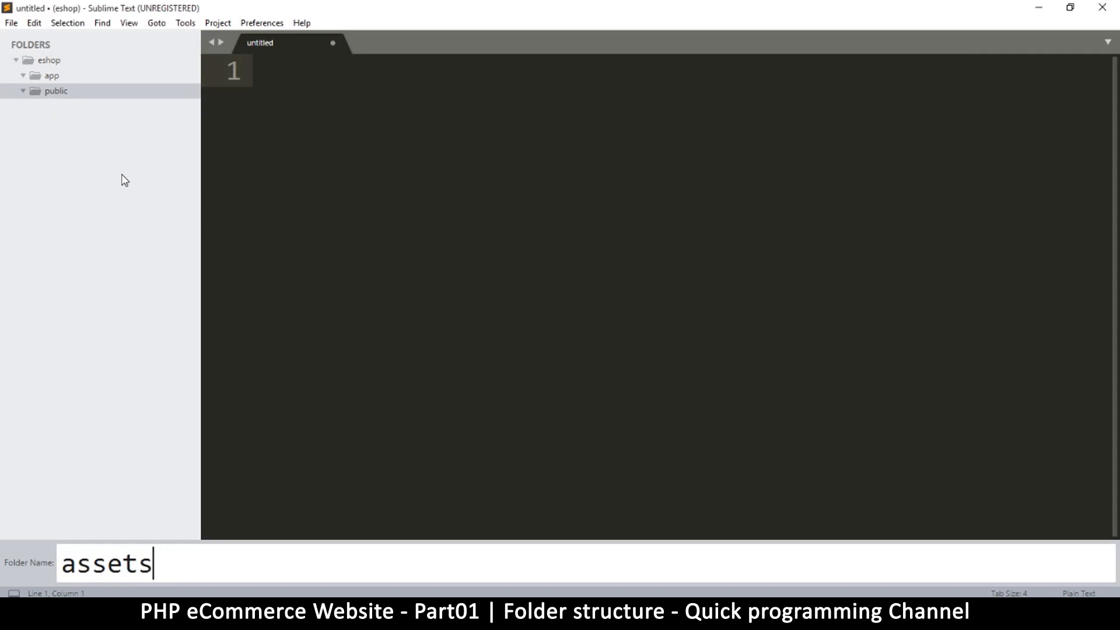
key(enter)
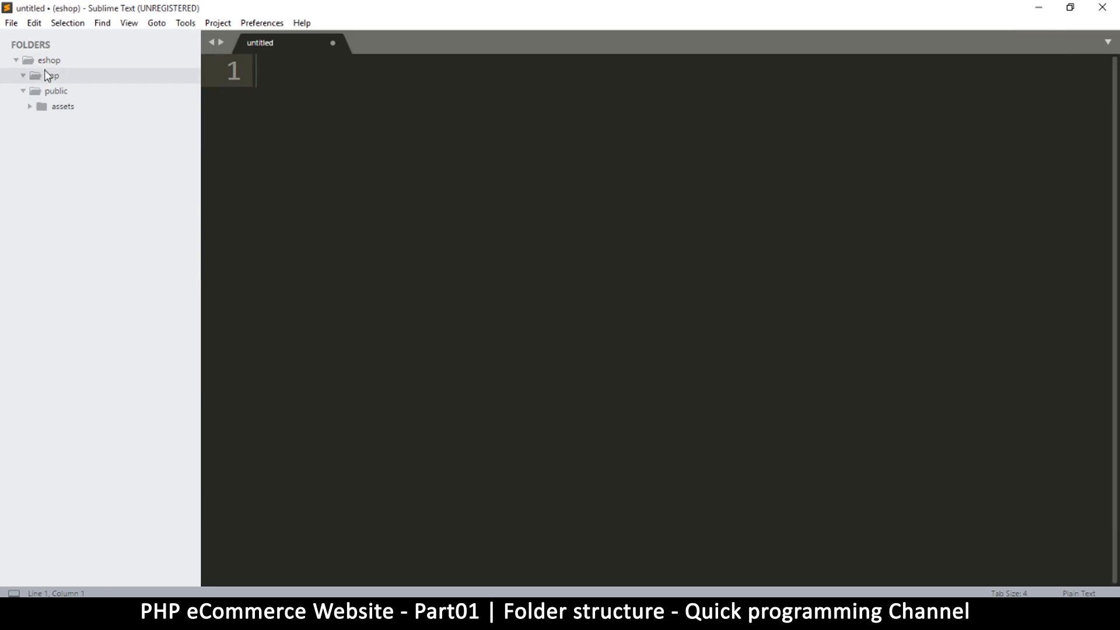
- Create core, controllers, models and views folders inside app
right_click(51, 75)
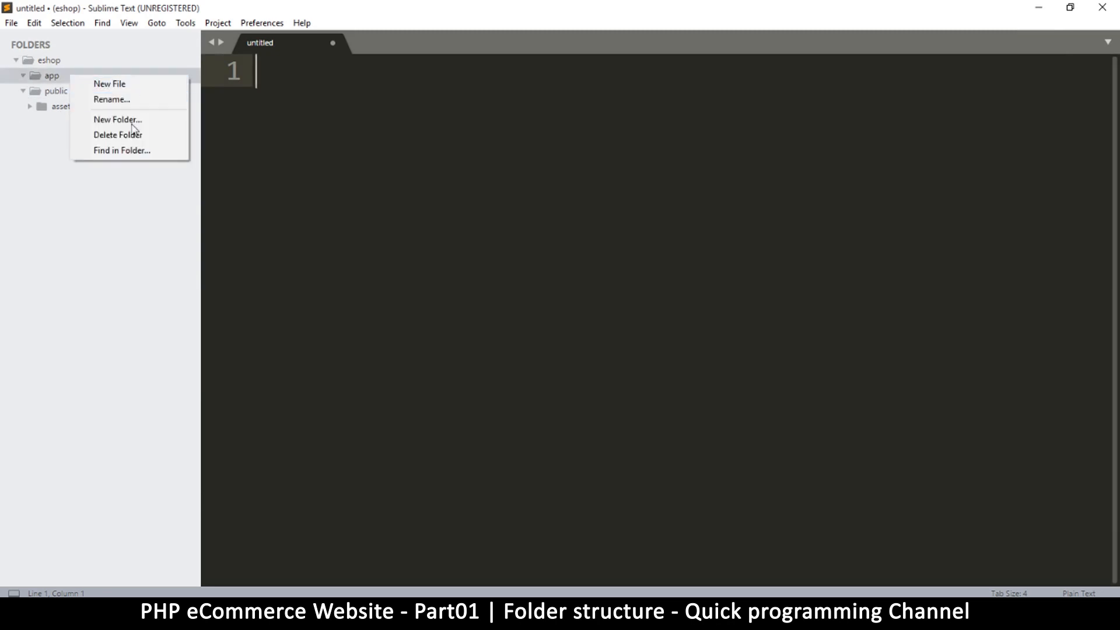
click(118, 119)
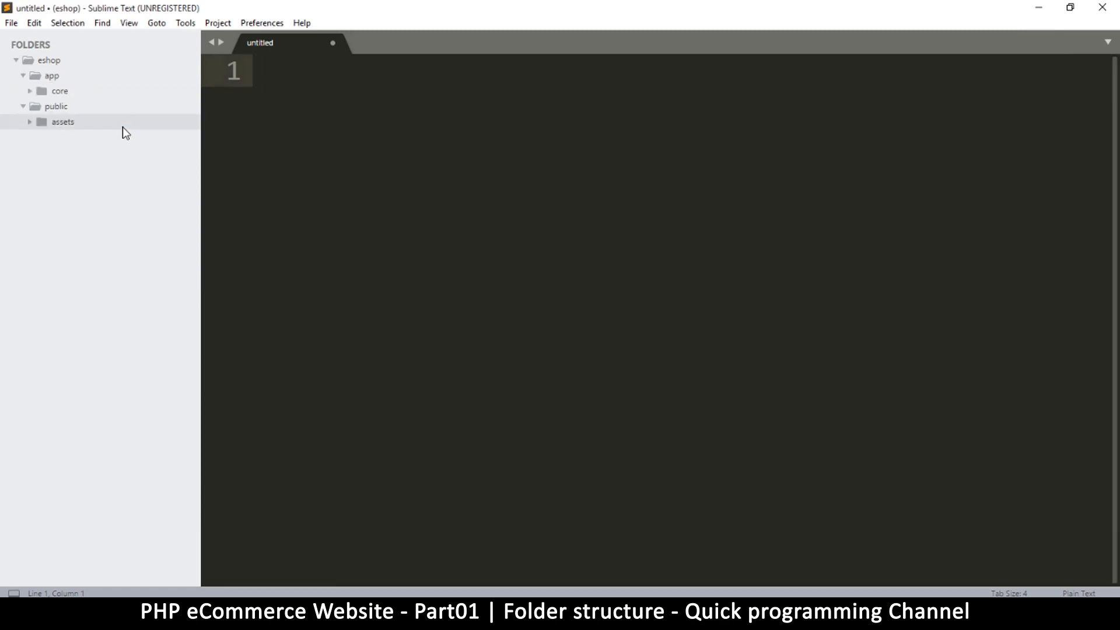
click(108, 120)
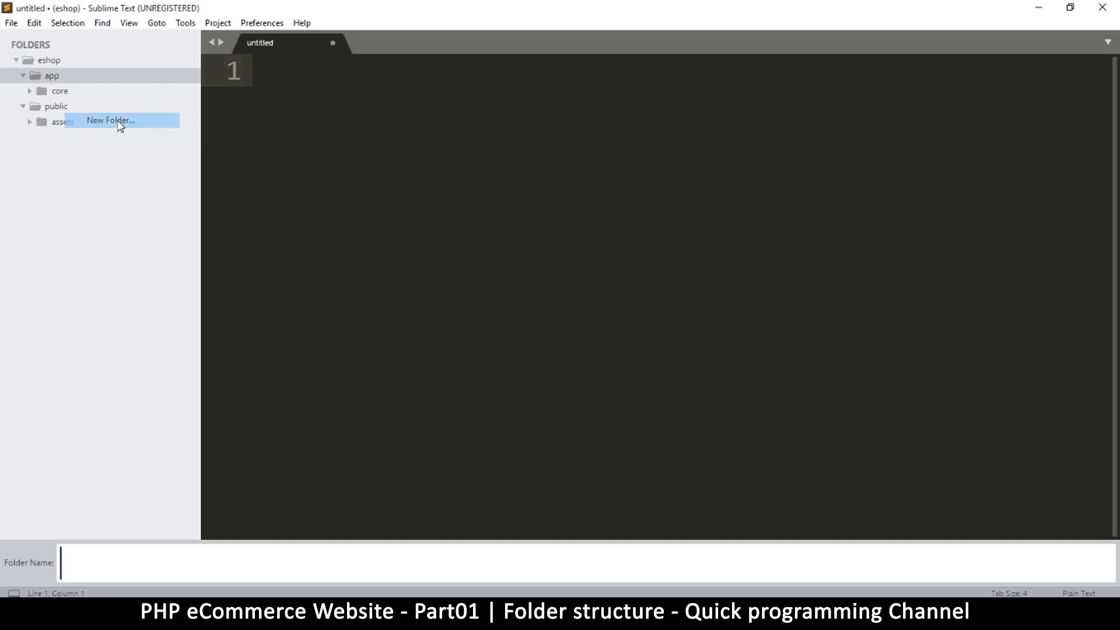
text(con)
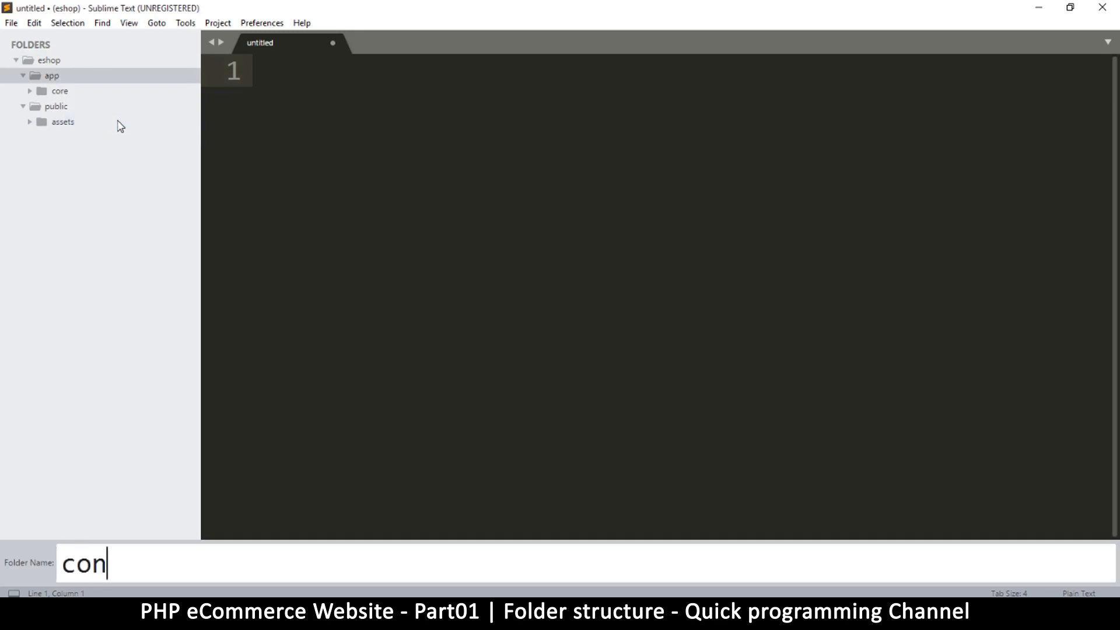
key(enter)
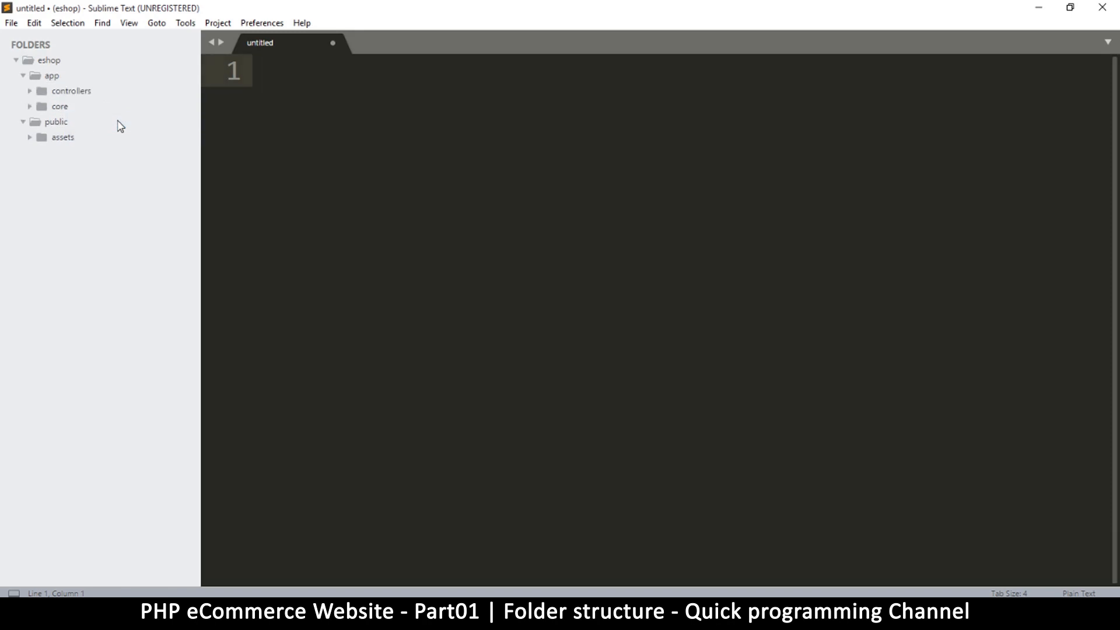
right_click(51, 75)
text(models)
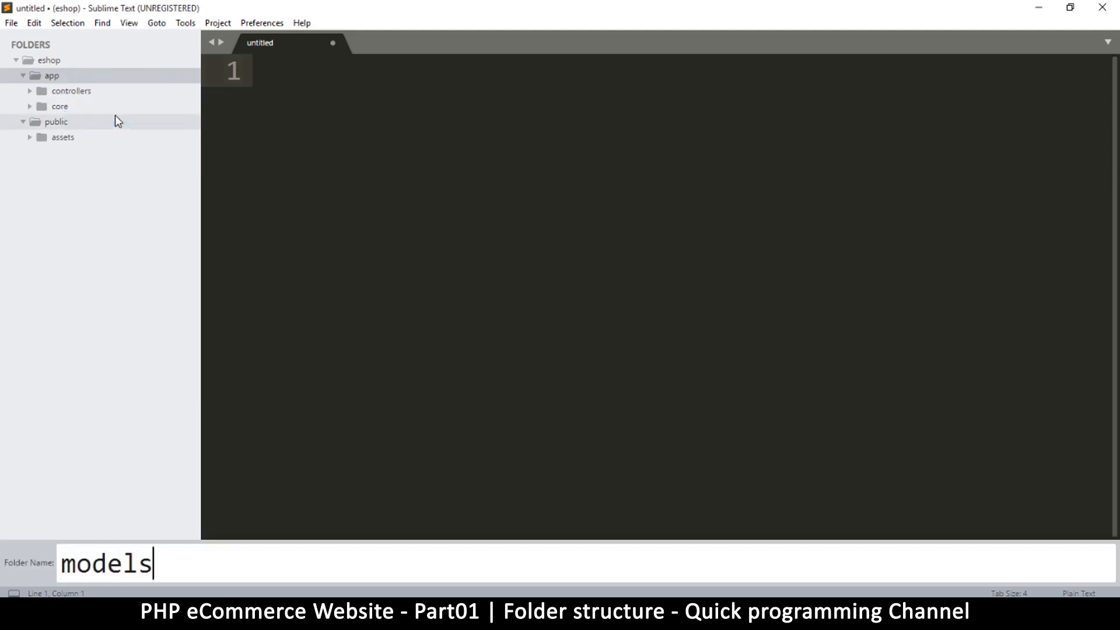
key(enter)
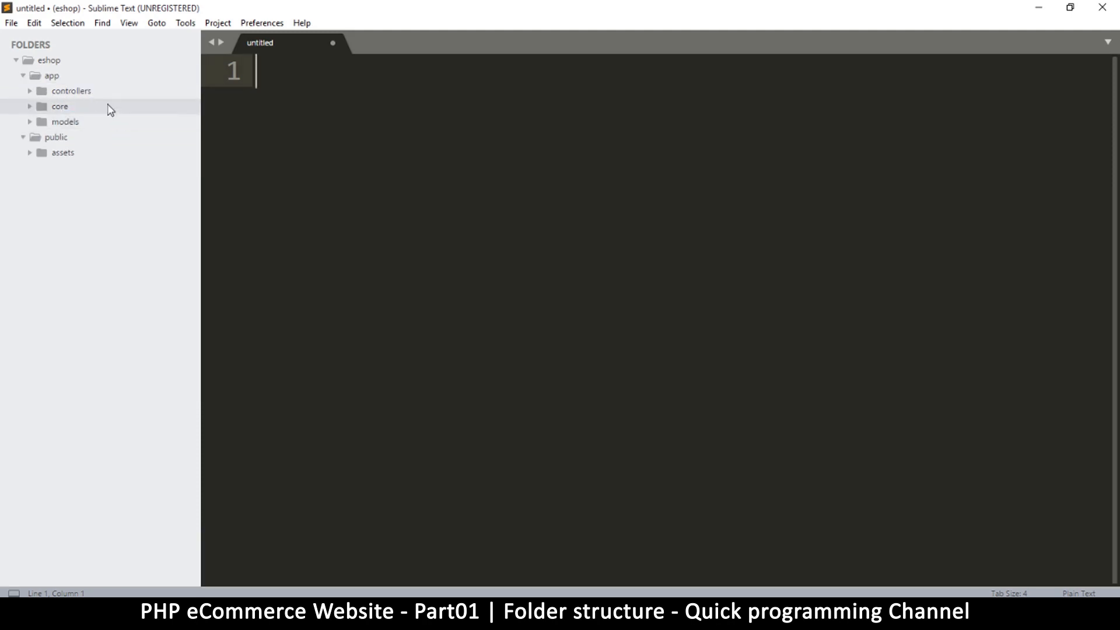
mouse_move(76, 117)
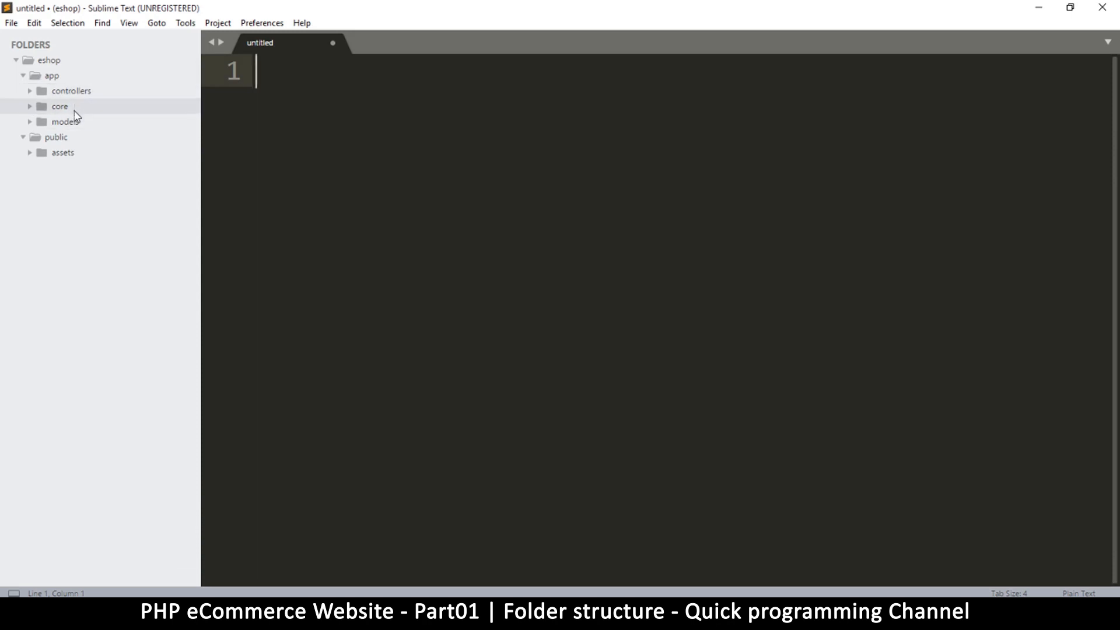
right_click(48, 60)
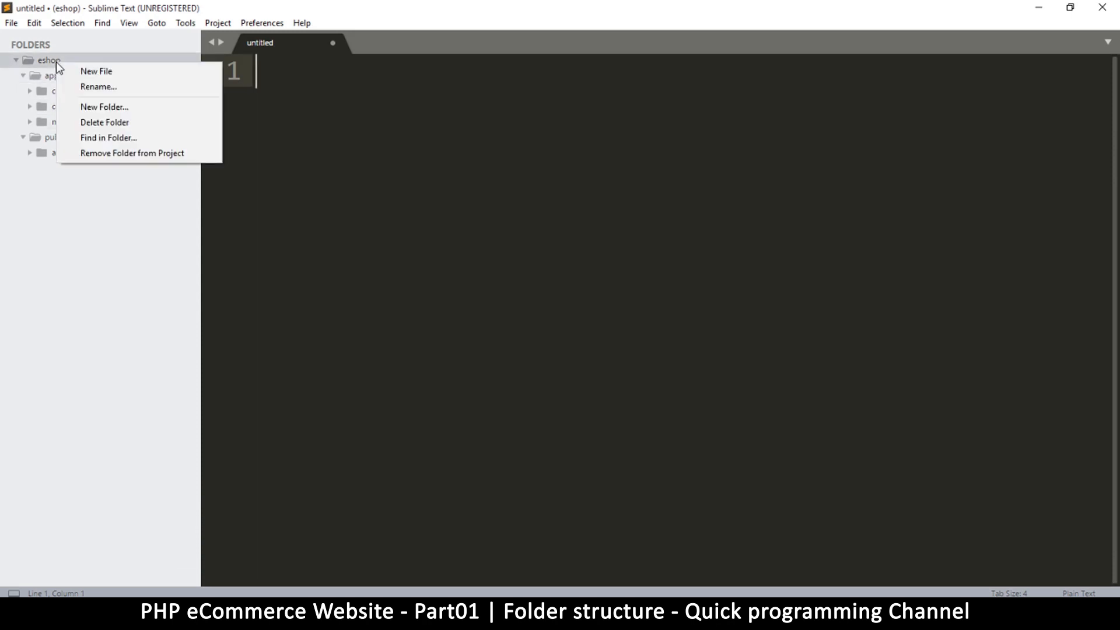
mouse_move(104, 107)
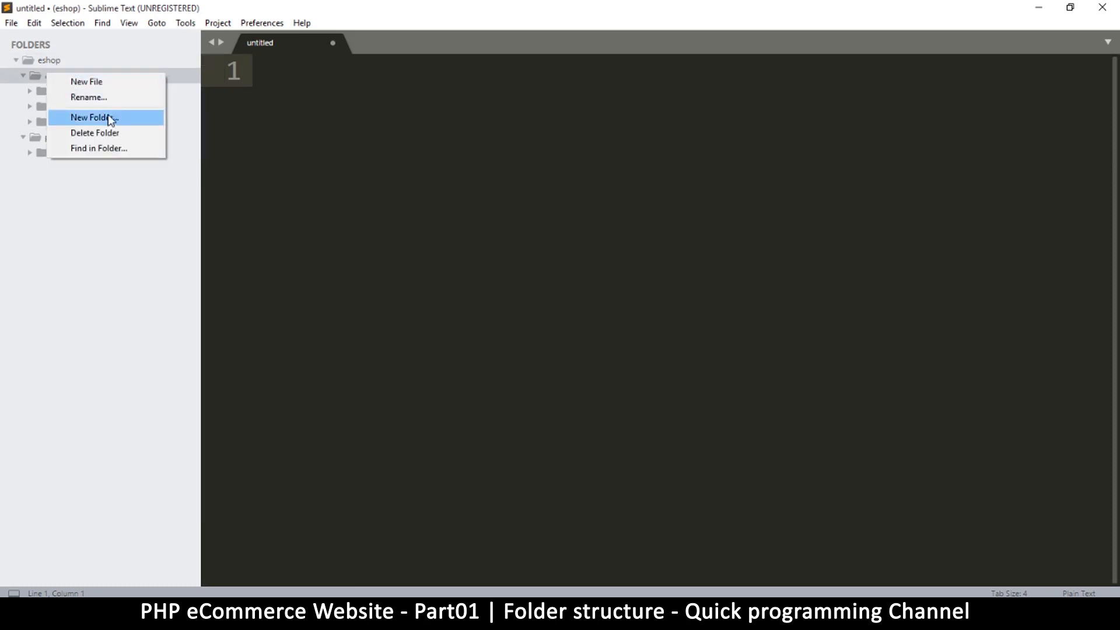
click(89, 117)
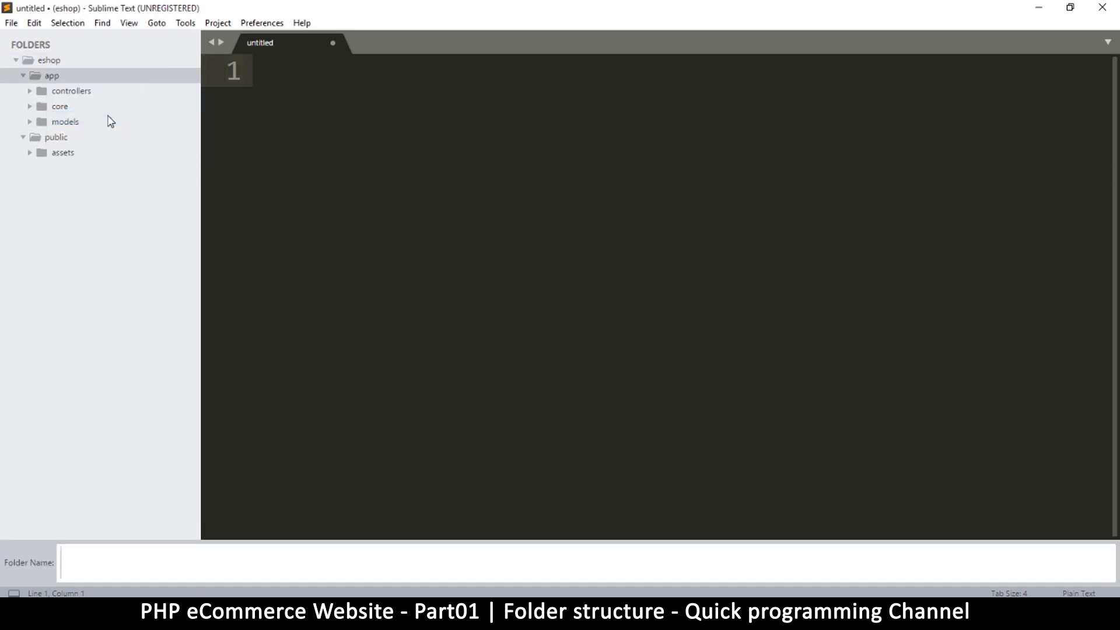
text(views)
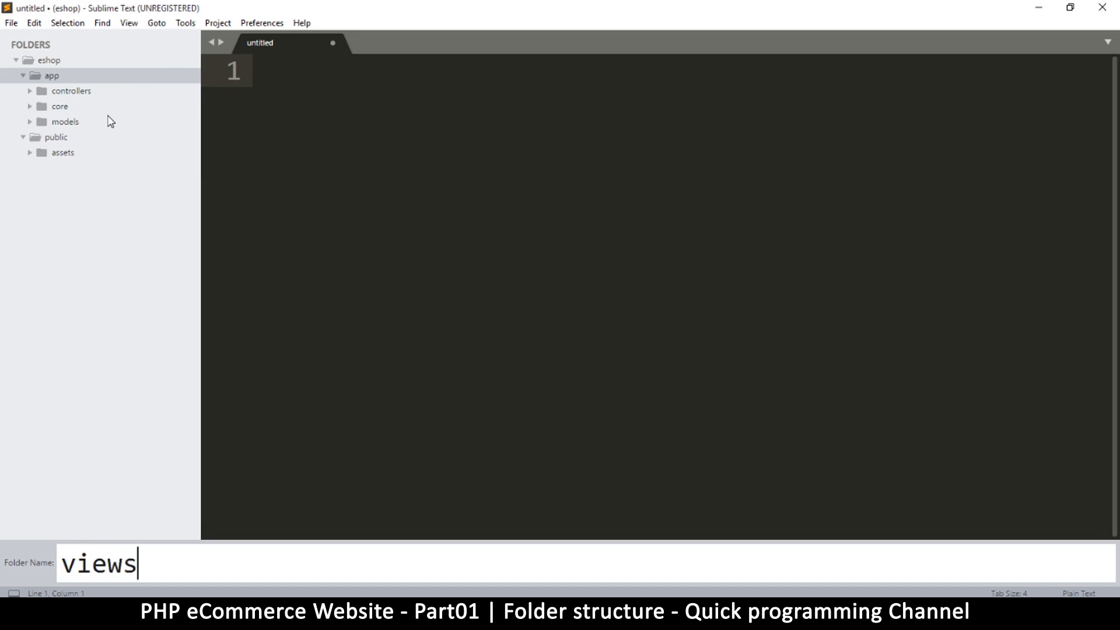
key(enter)
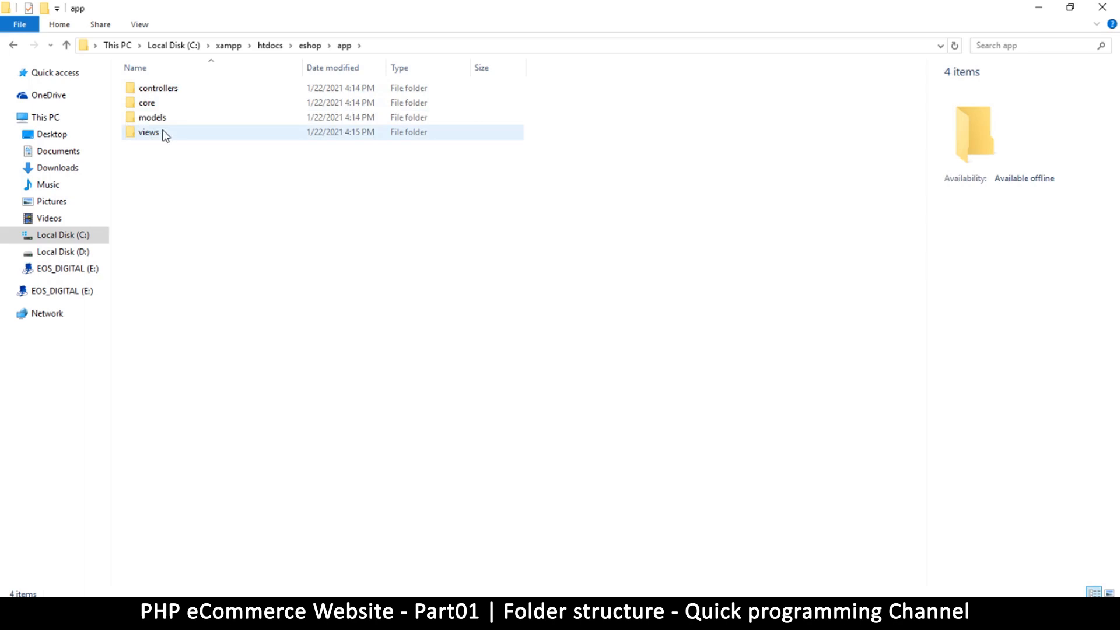
- Select the views folder in C:\xampp\htdocs\eshop\app to confirm it exists
click(152, 118)
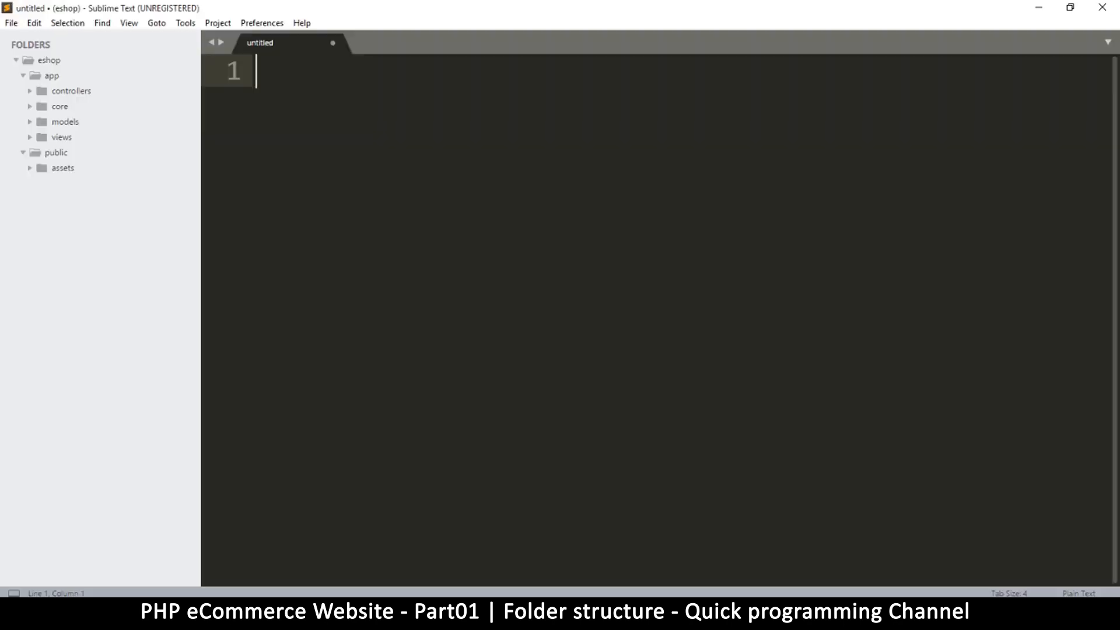
- Create a new file in public and save it as index.php
right_click(56, 152)
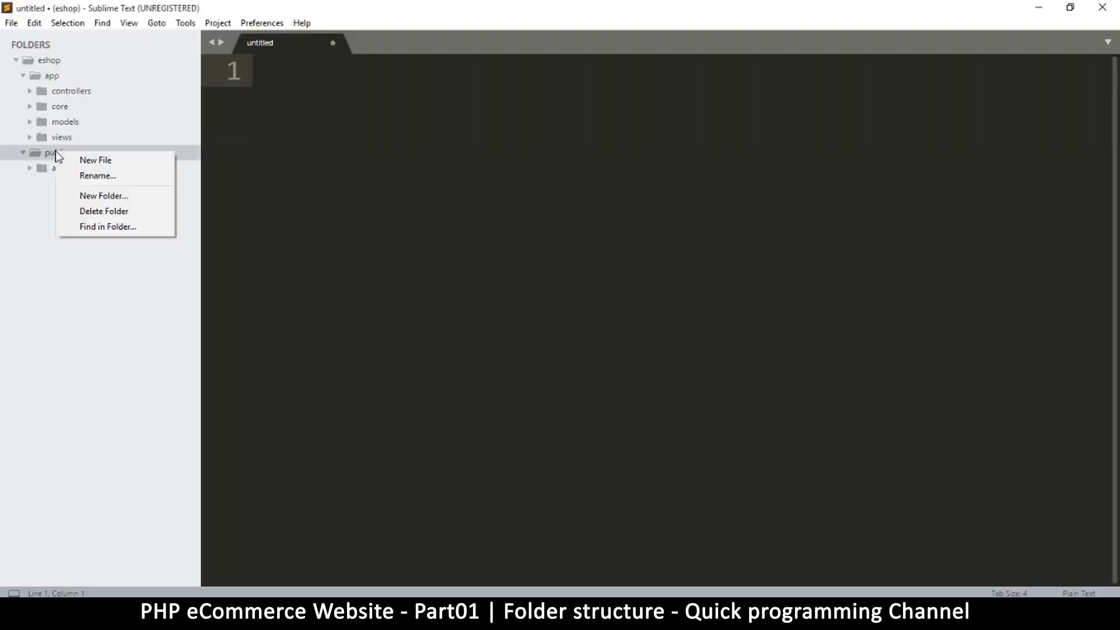
click(95, 159)
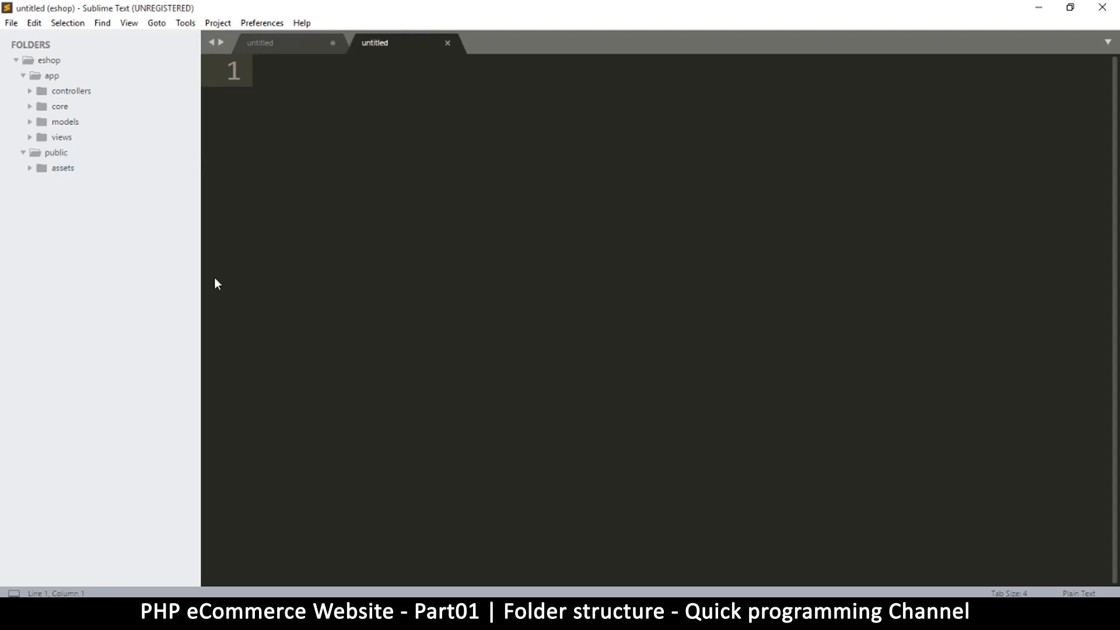
text(index.)
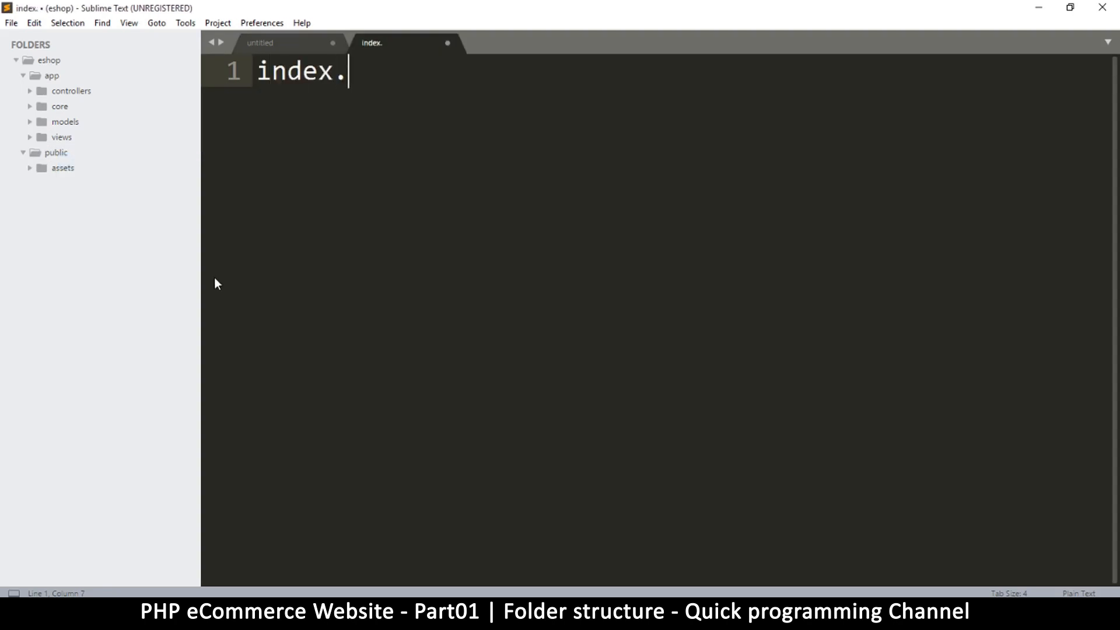
text(php)
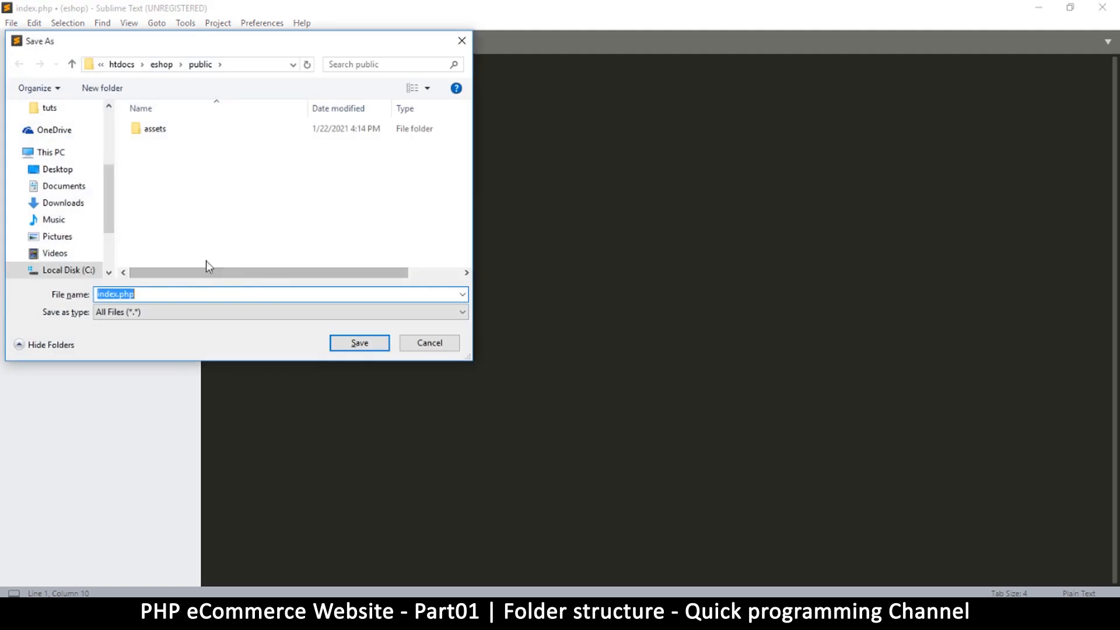
click(359, 343)
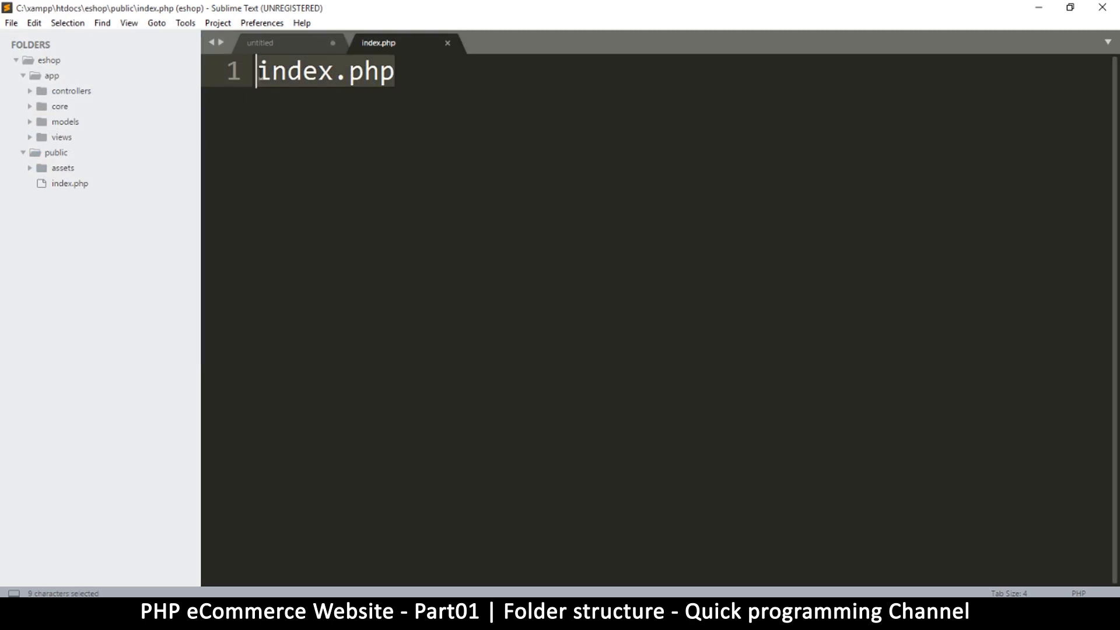
- Add a <?php opening tag to index.php, save it, and close the untitled tab
text(<?p)
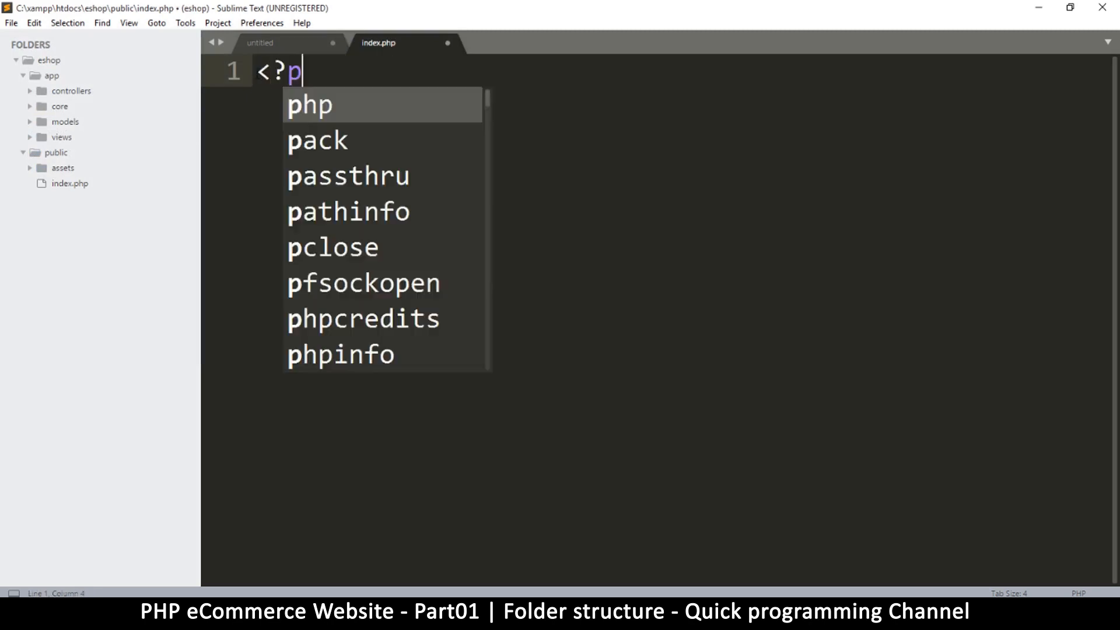
key(enter)
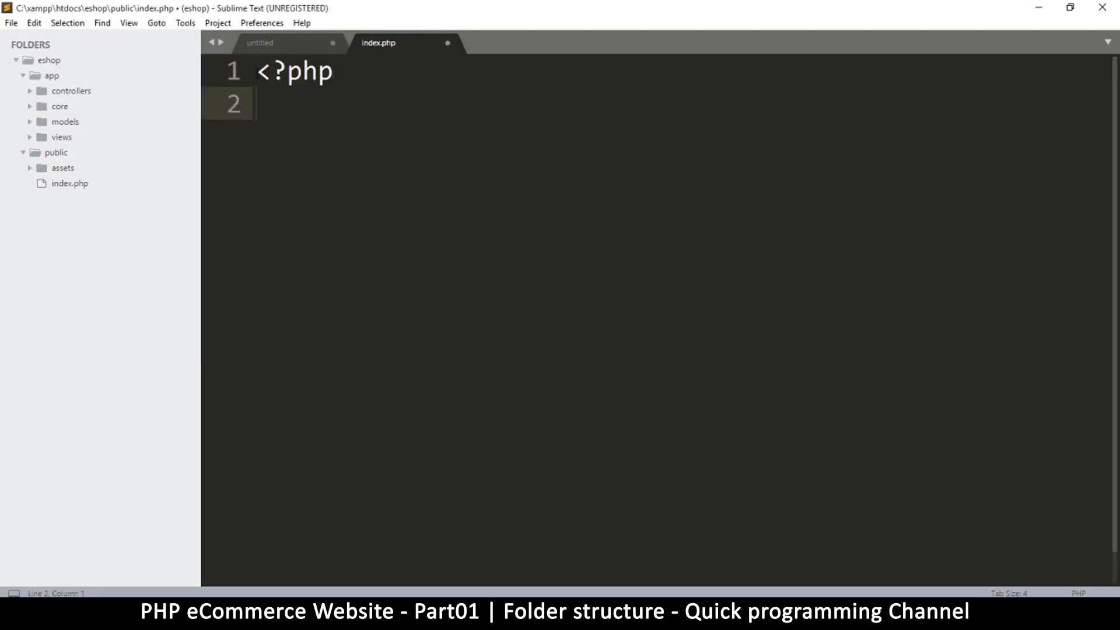
key(ctrl+s)
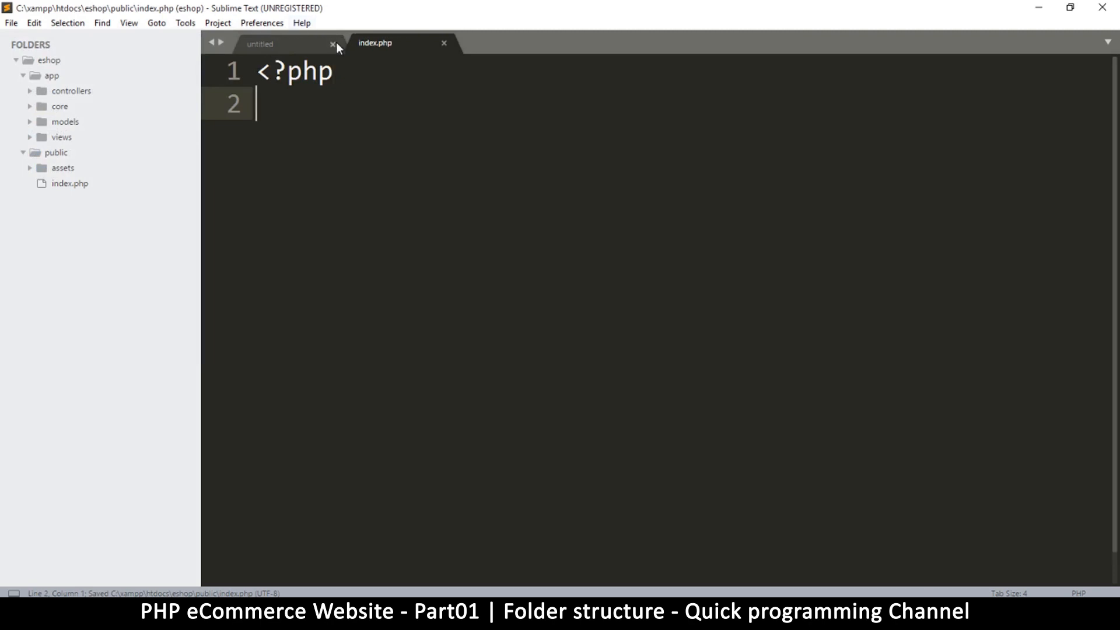
click(332, 44)
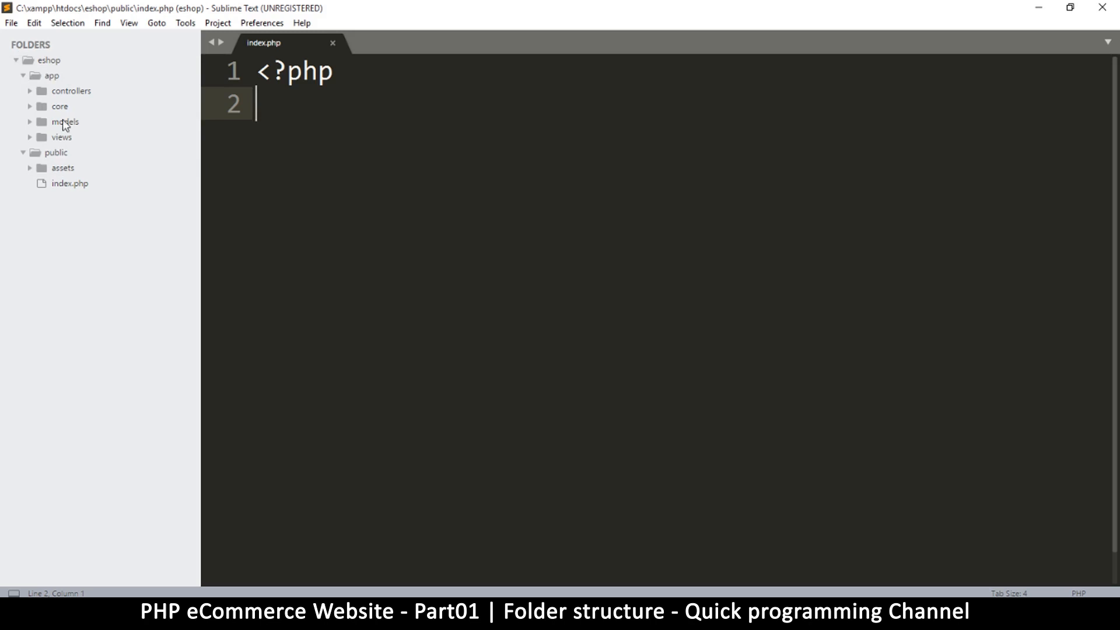
mouse_move(82, 218)
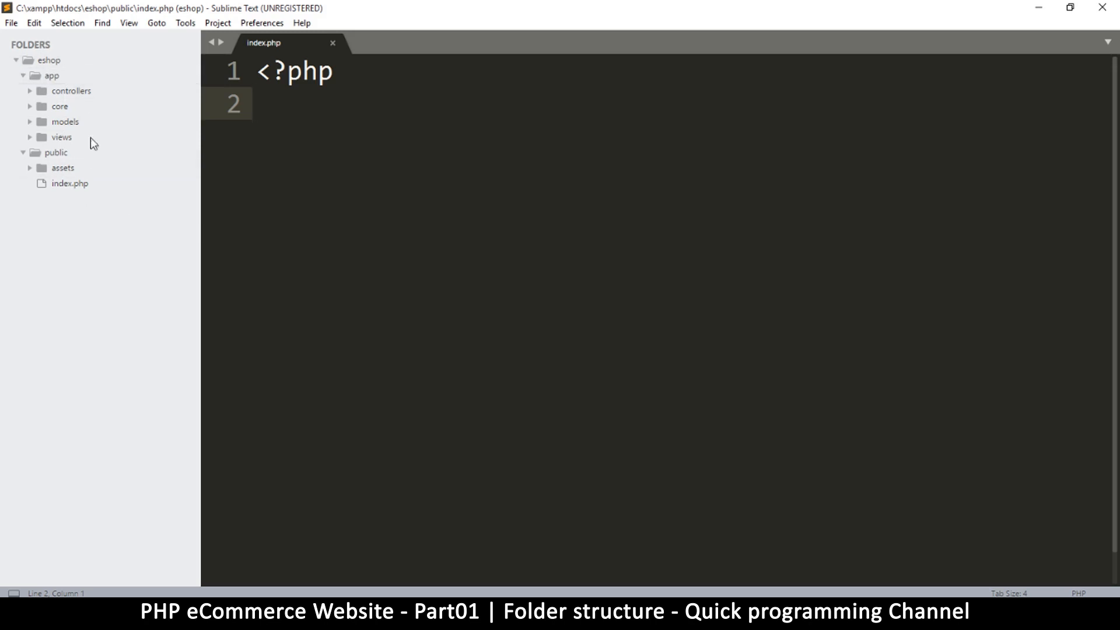
mouse_move(596, 475)
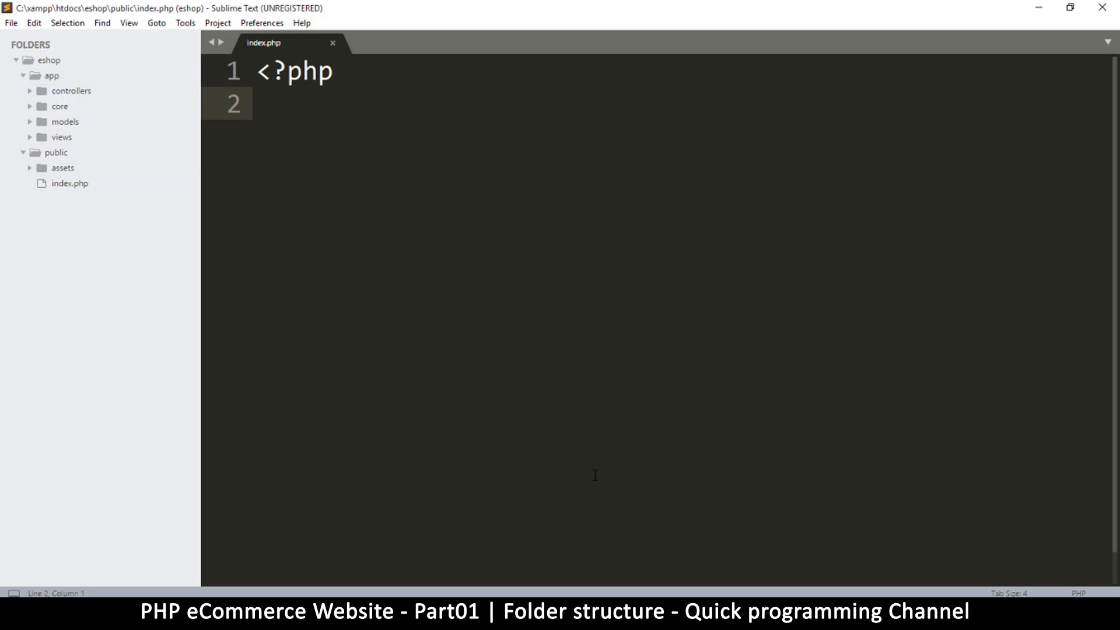